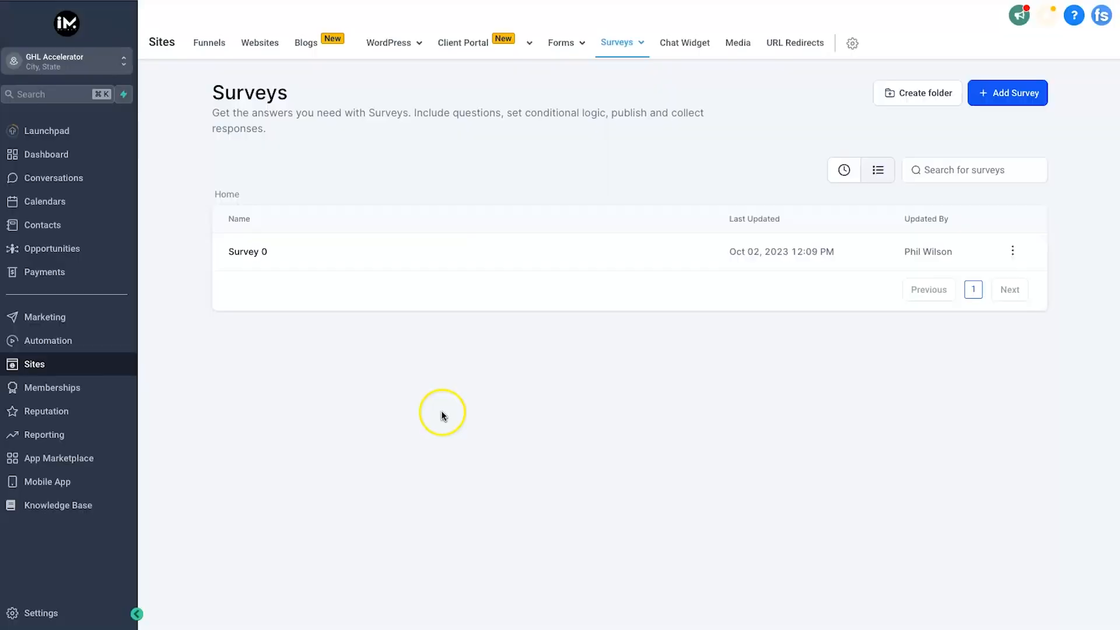
mouse_move(443, 417)
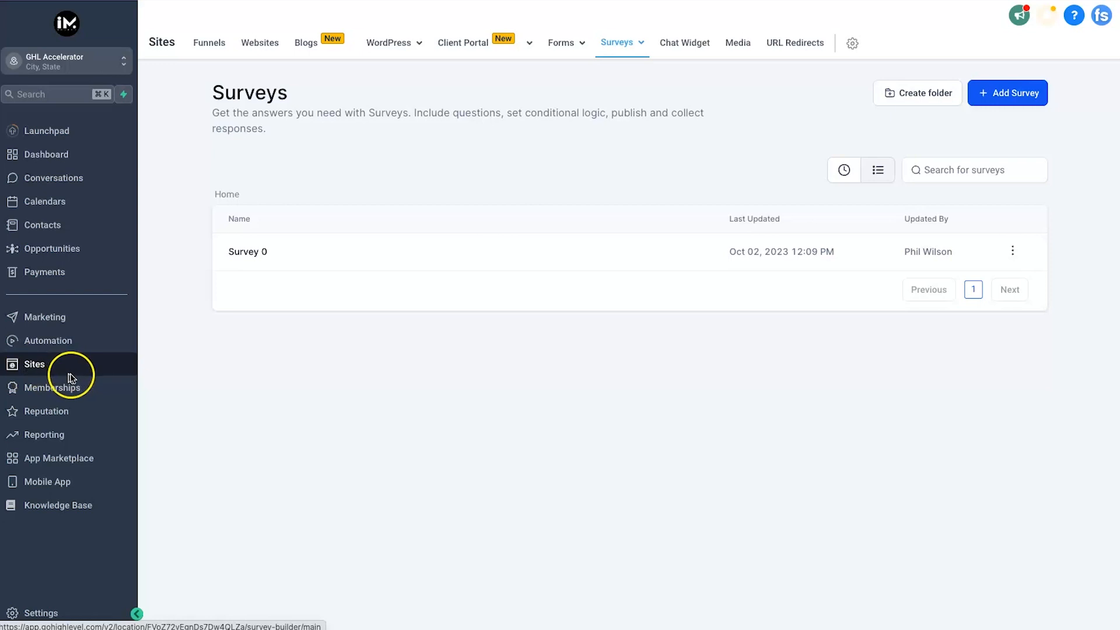
Open Survey 0 and browse its three slides: name/email, address/website, phone with consent.
click(617, 42)
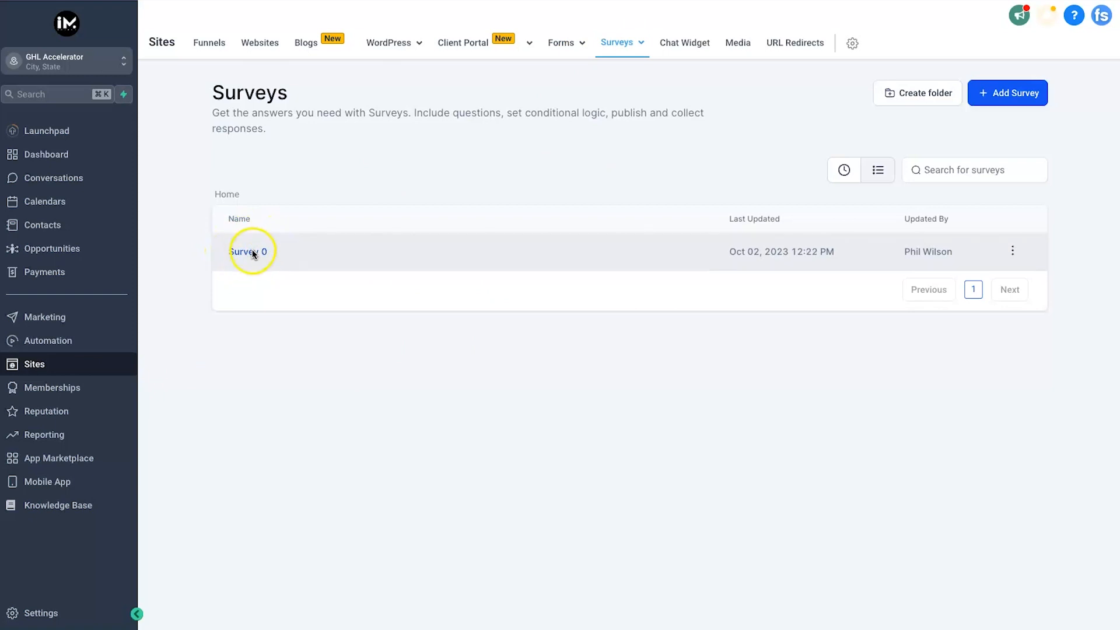
click(249, 251)
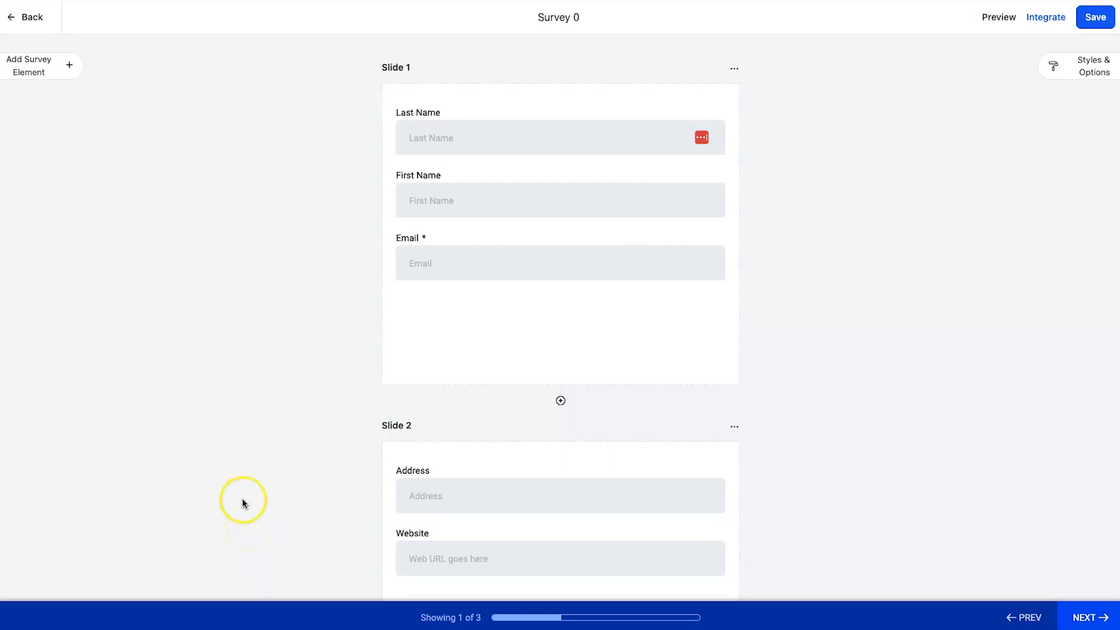
mouse_move(470, 394)
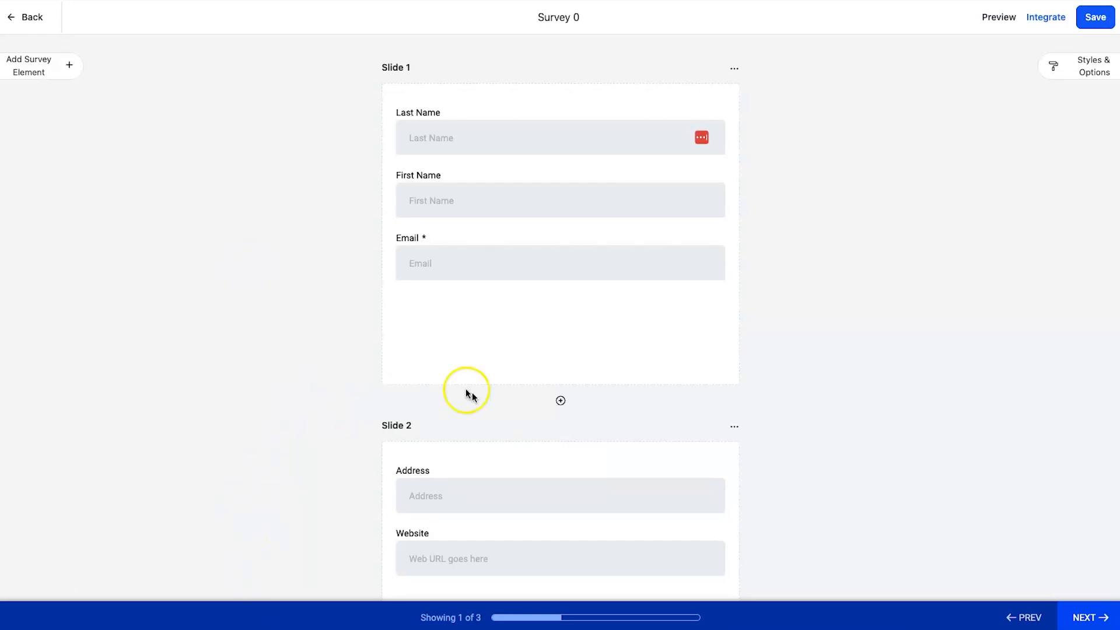
mouse_move(486, 567)
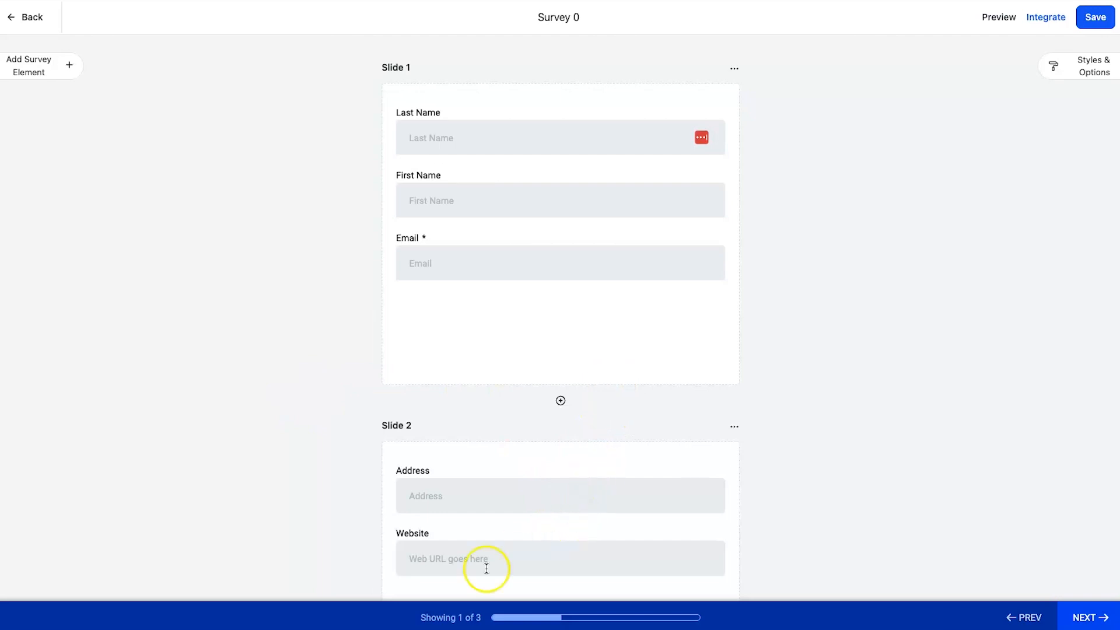
mouse_move(836, 620)
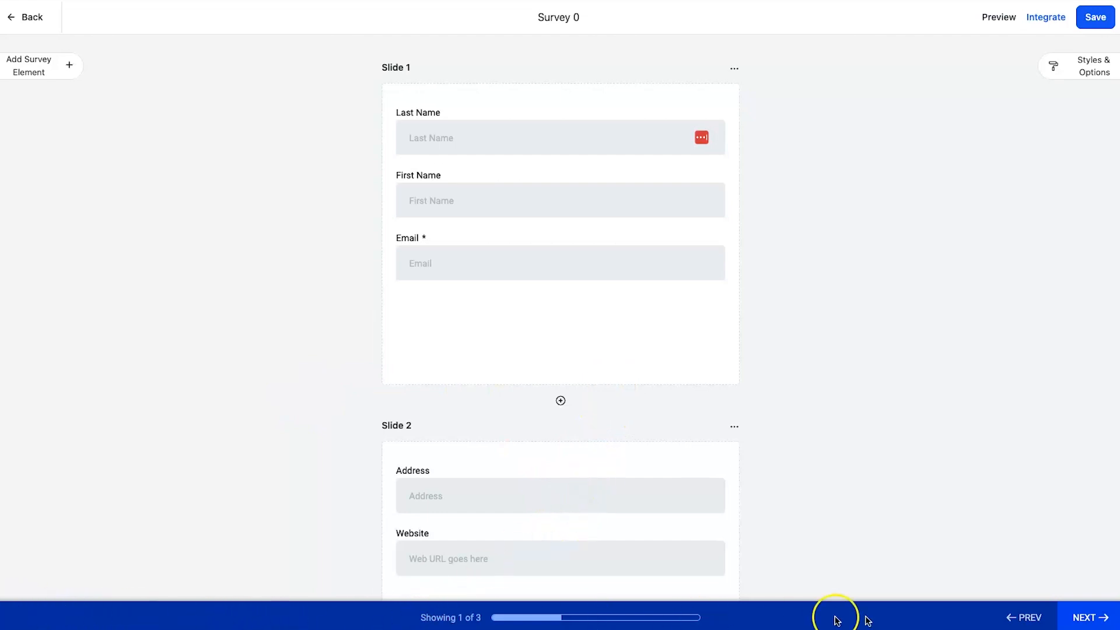
mouse_move(78, 555)
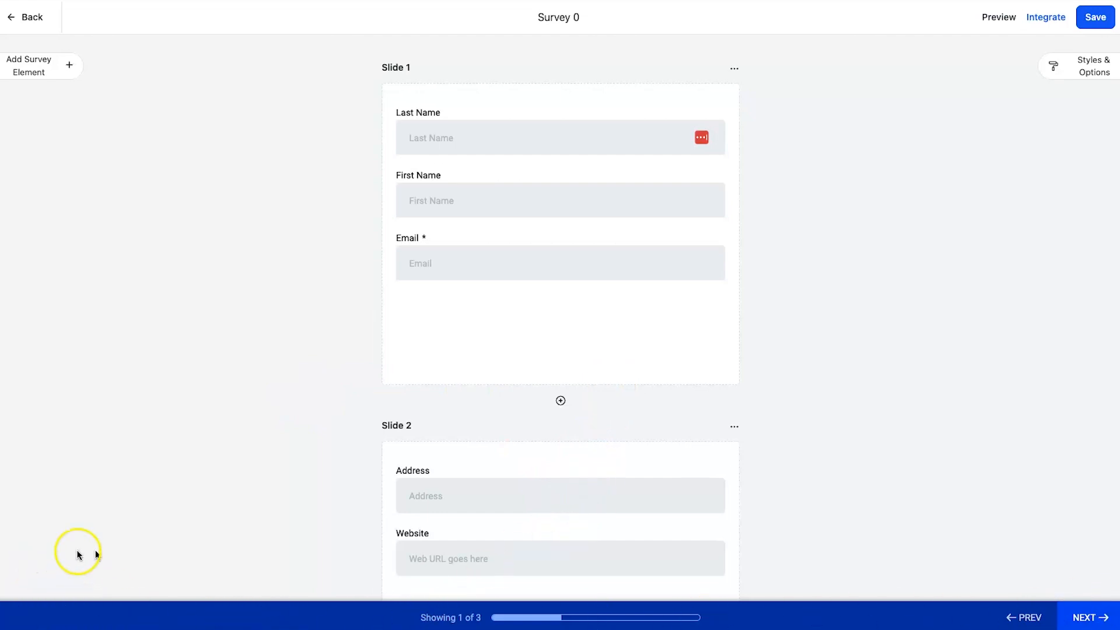
scroll(down, 3)
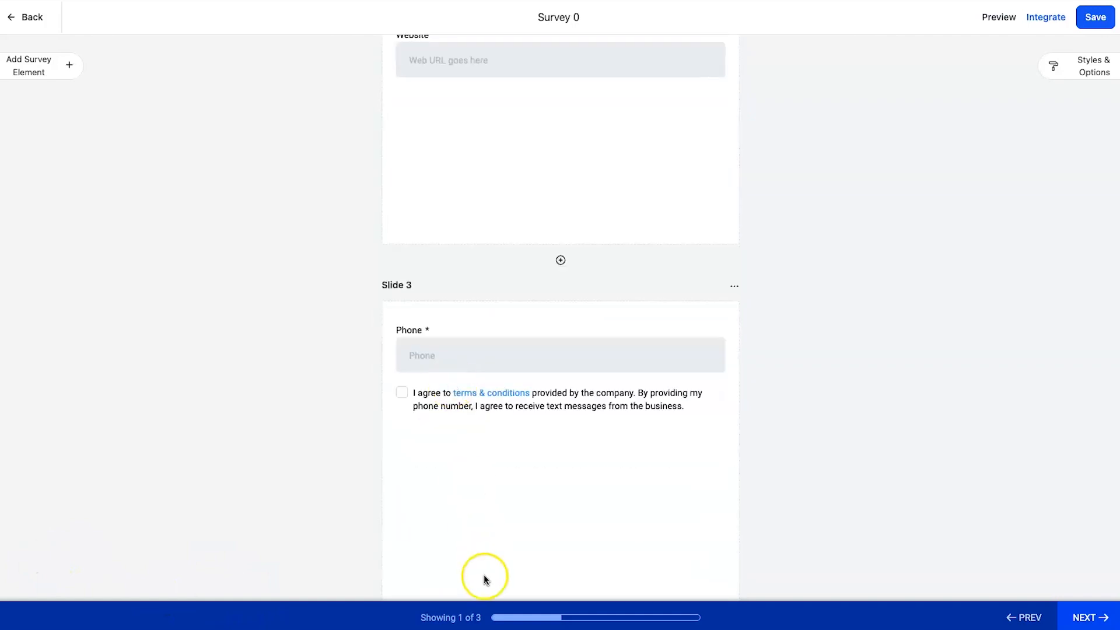
scroll(down, 3)
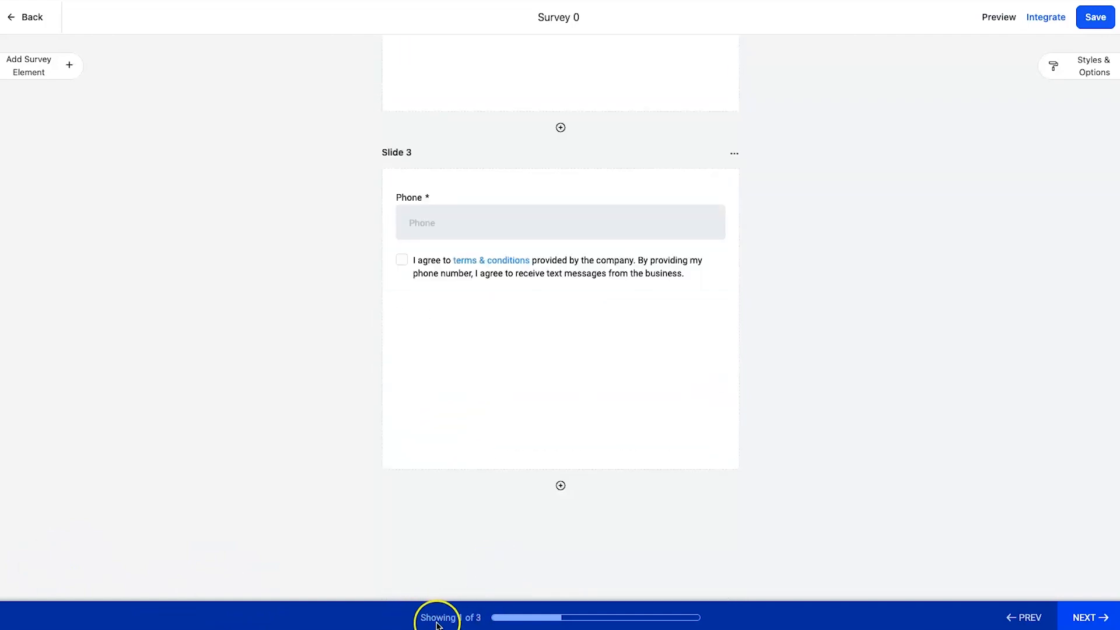
scroll(up, 3)
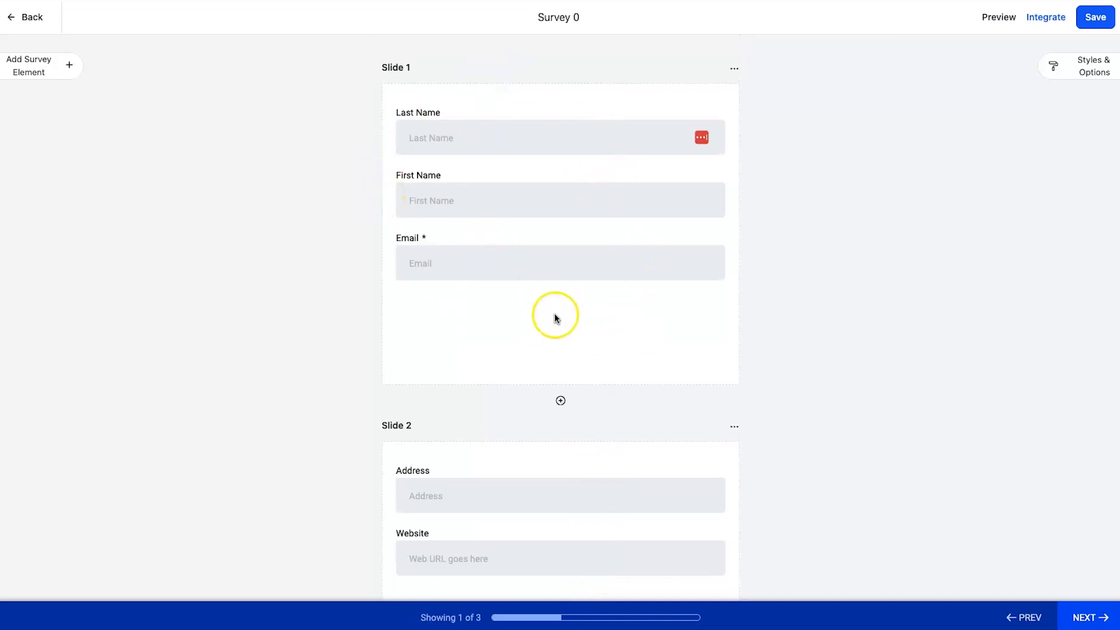
mouse_move(1028, 32)
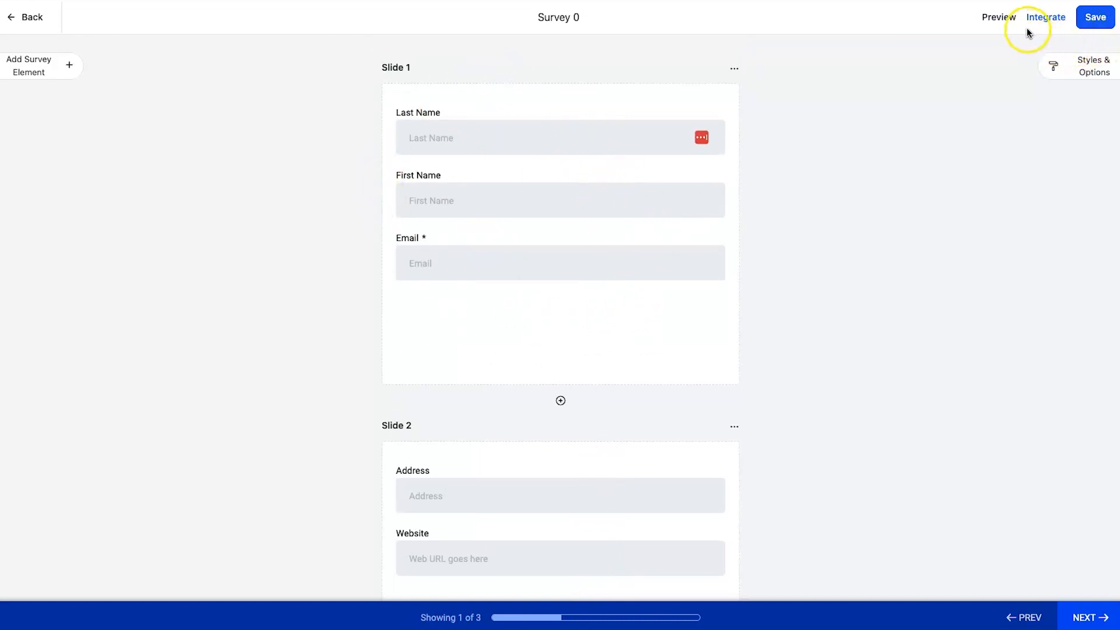
click(998, 17)
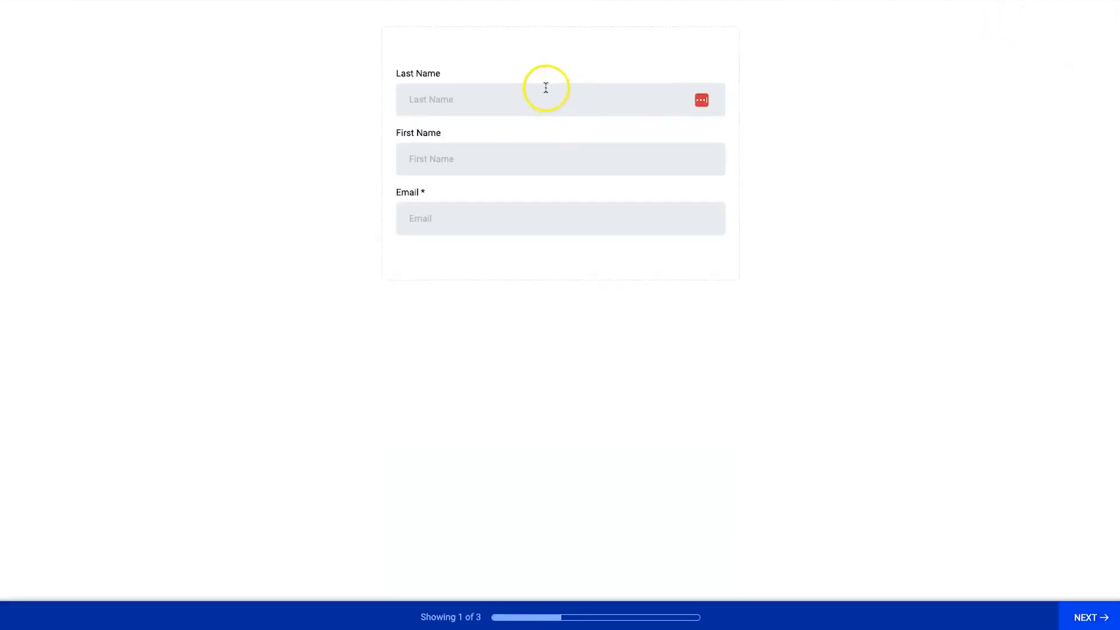
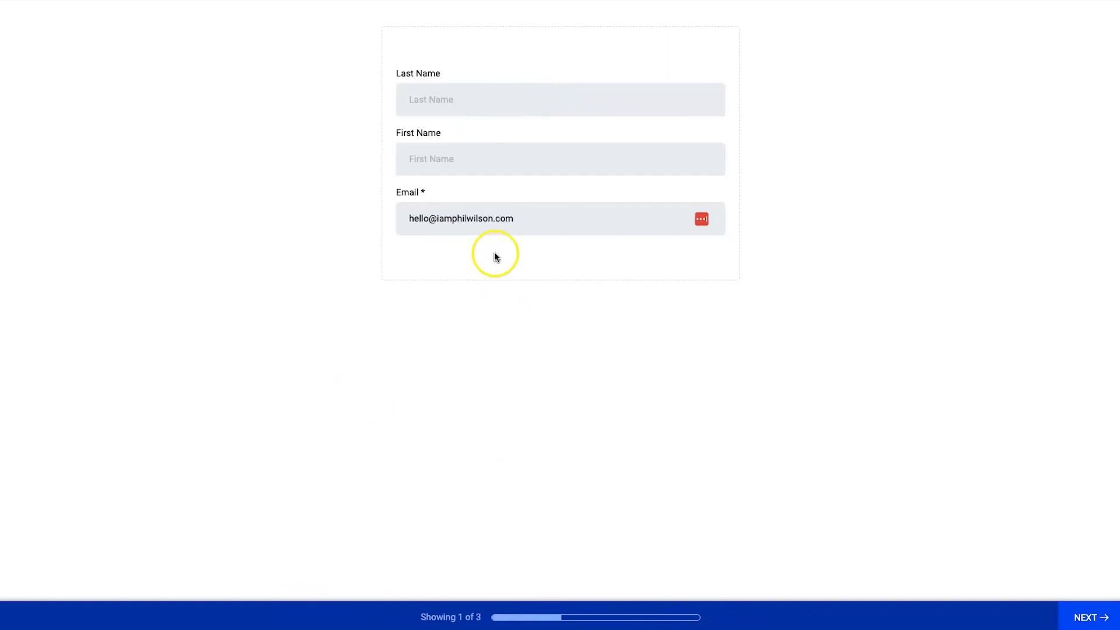
click(1089, 617)
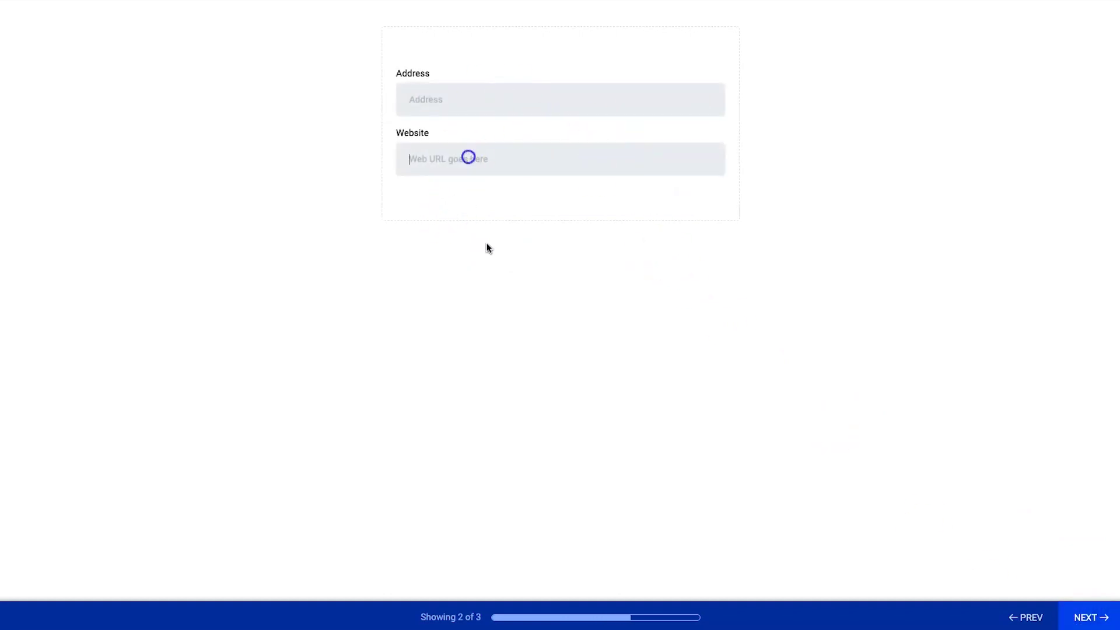
mouse_move(532, 616)
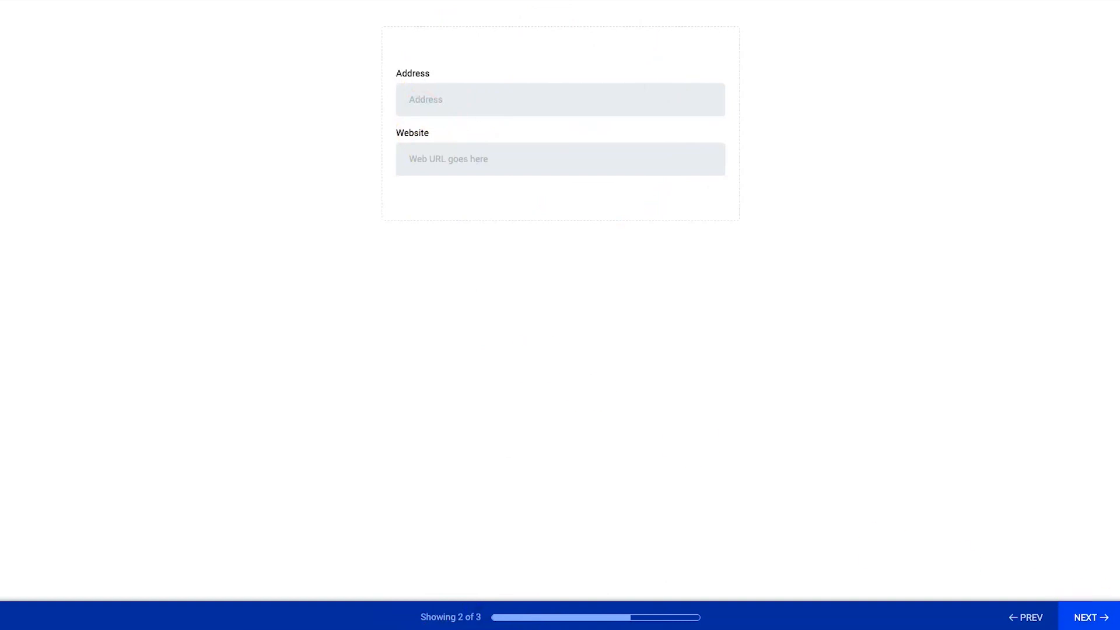
click(1088, 617)
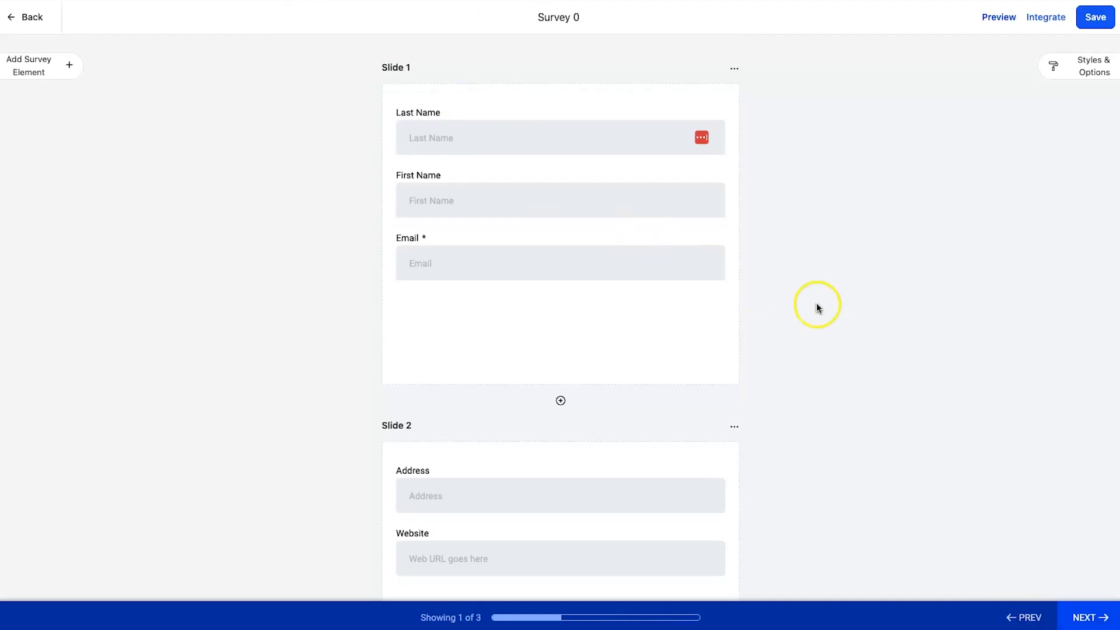
mouse_move(912, 245)
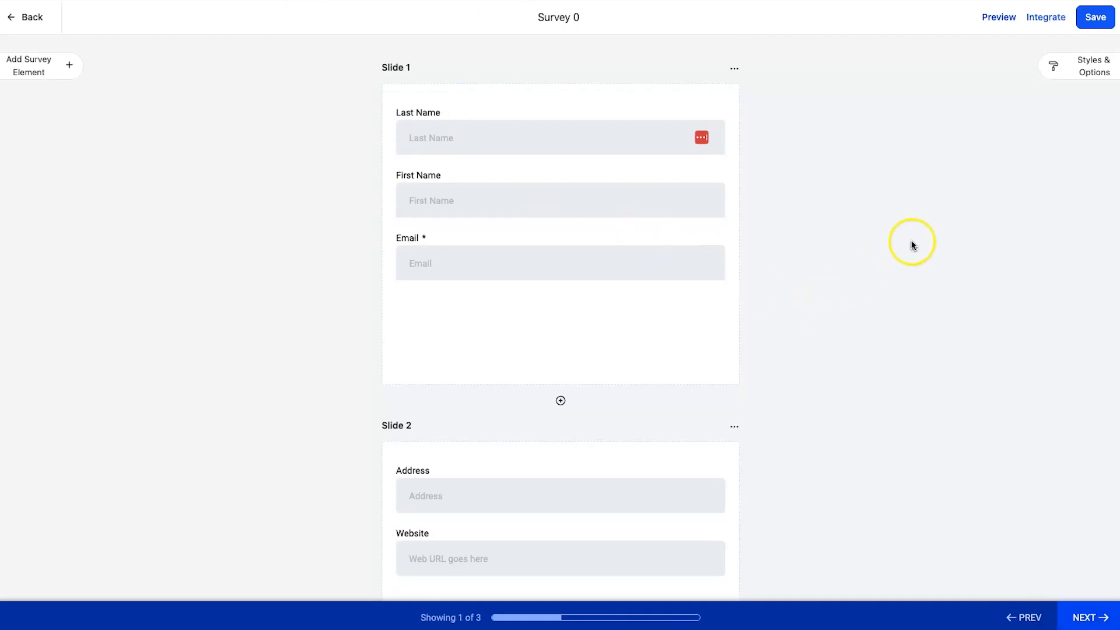
mouse_move(1082, 77)
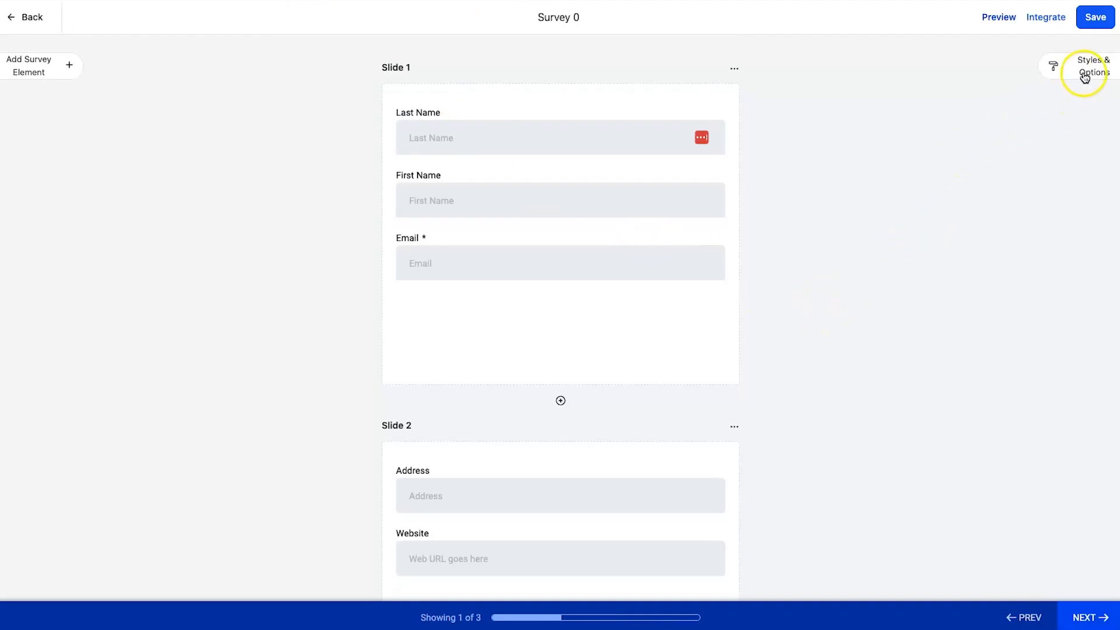
Open Styles & Options and scroll the Styles tab down to the Footer section.
click(1085, 66)
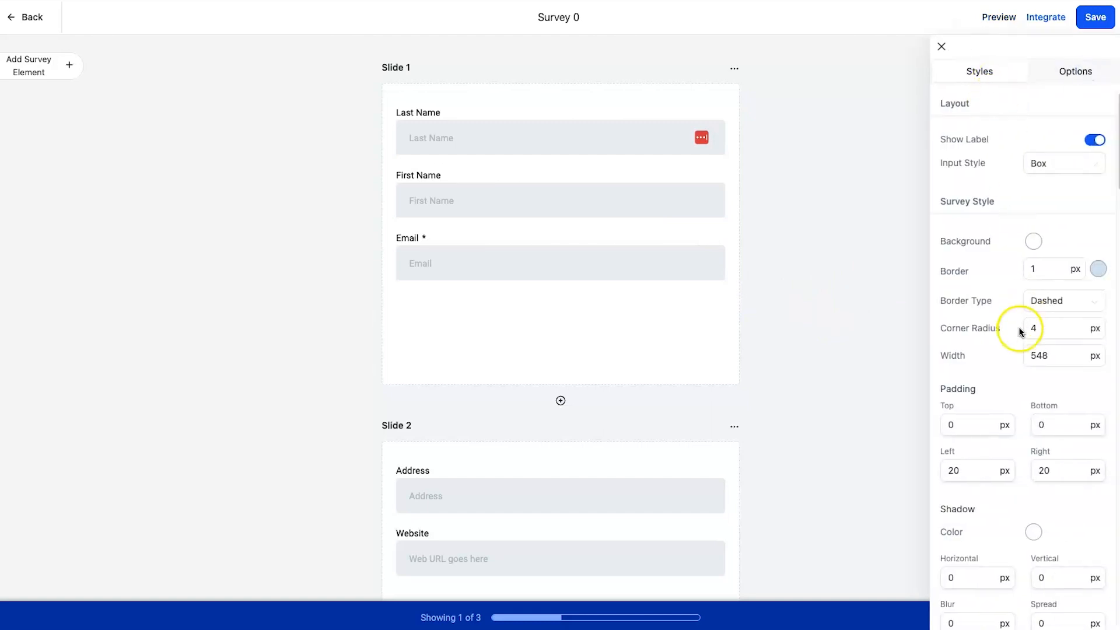
scroll(down, 3)
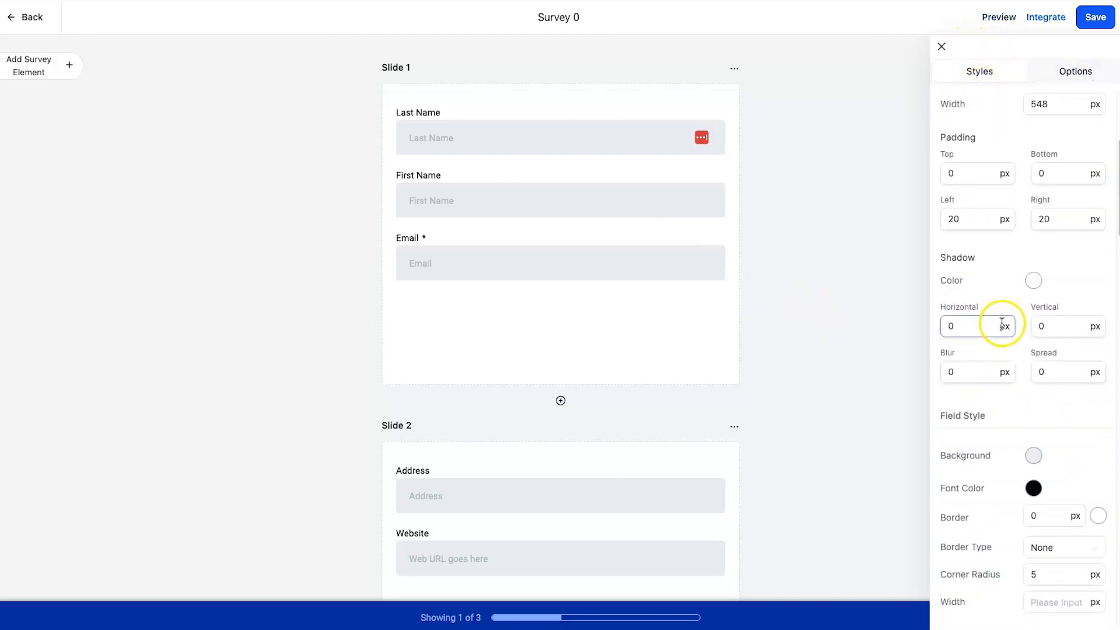
scroll(down, 3)
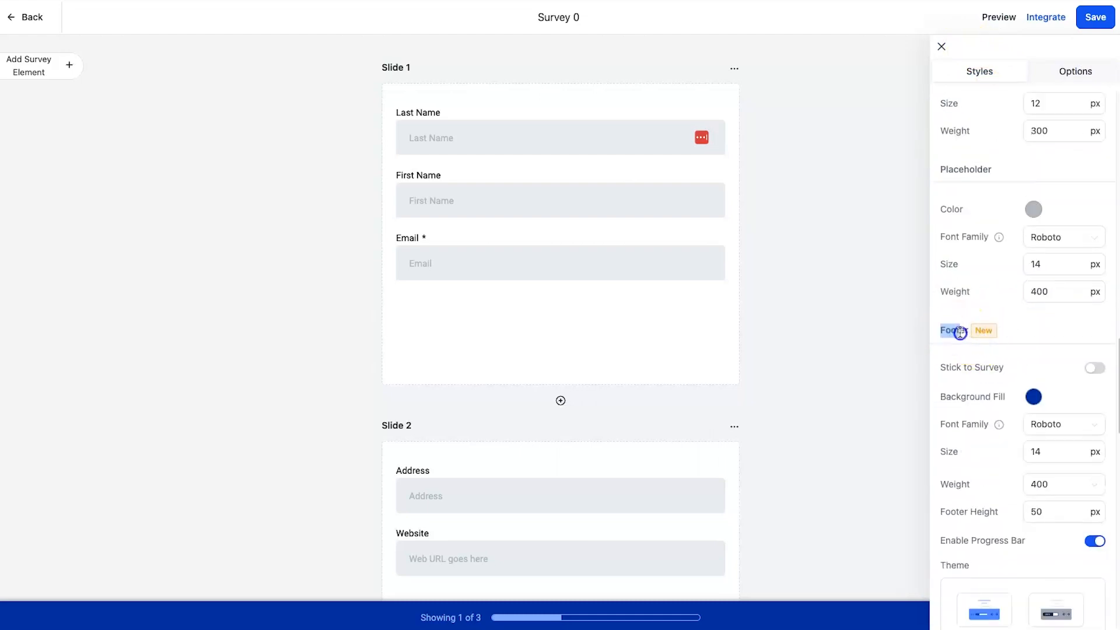
scroll(down, 3)
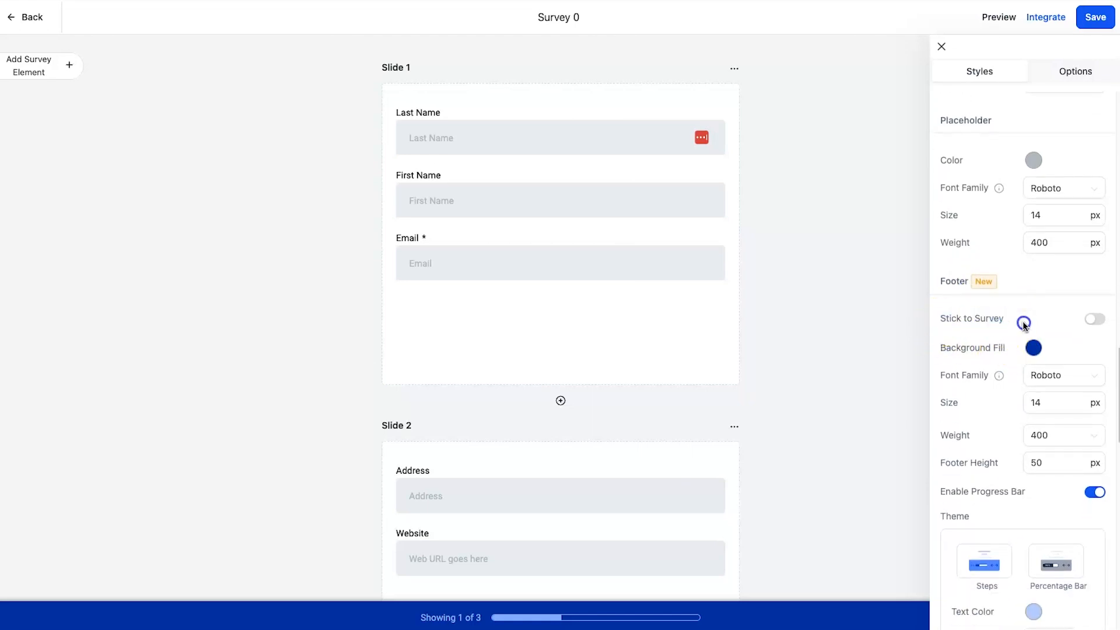
mouse_move(1104, 432)
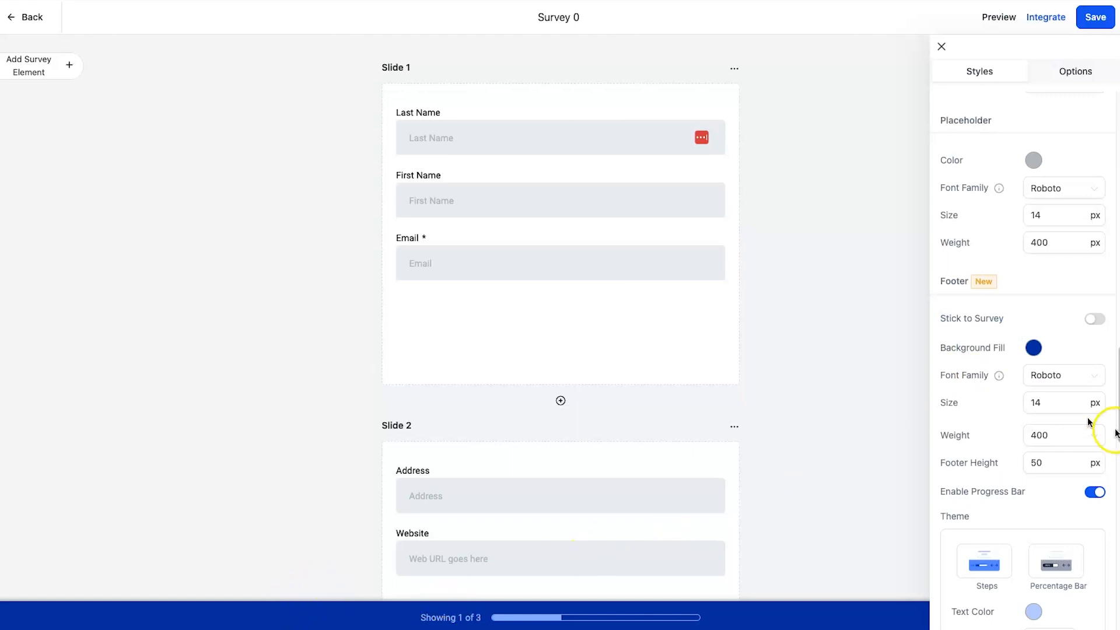
mouse_move(699, 382)
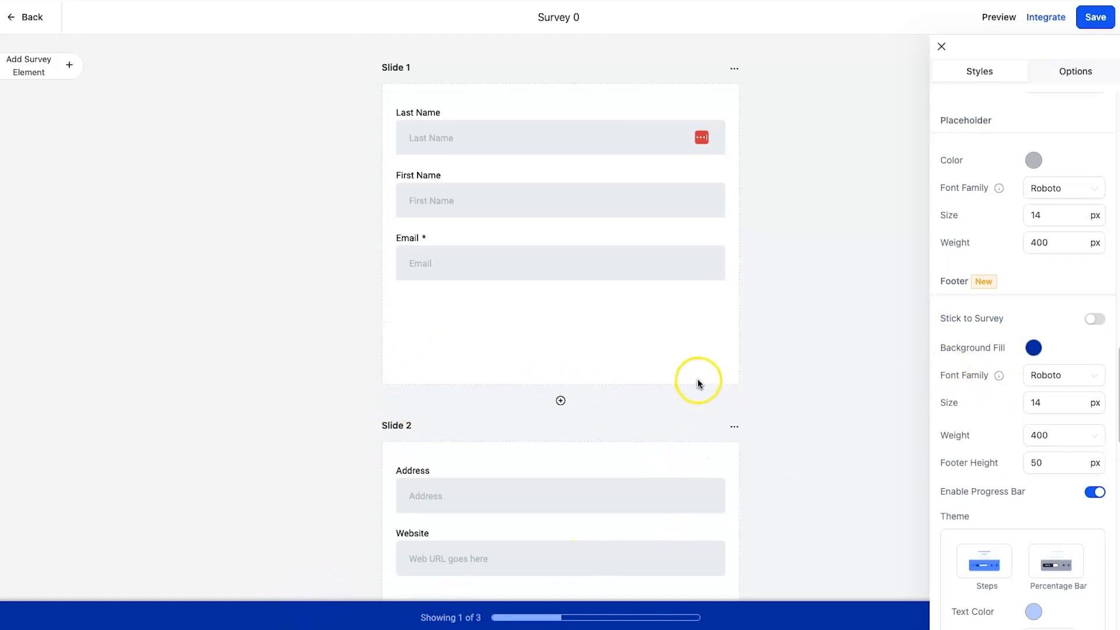
Toggle Stick to Survey on and back off, keeping the 'Showing 1 of 3' progress-bar footer.
click(1094, 318)
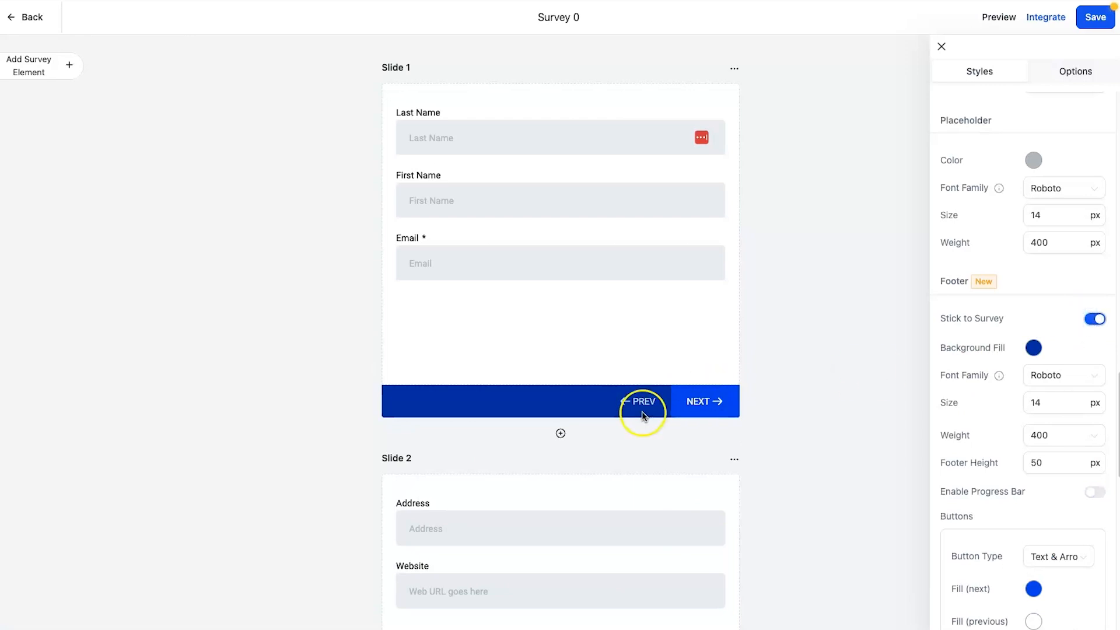
scroll(down, 3)
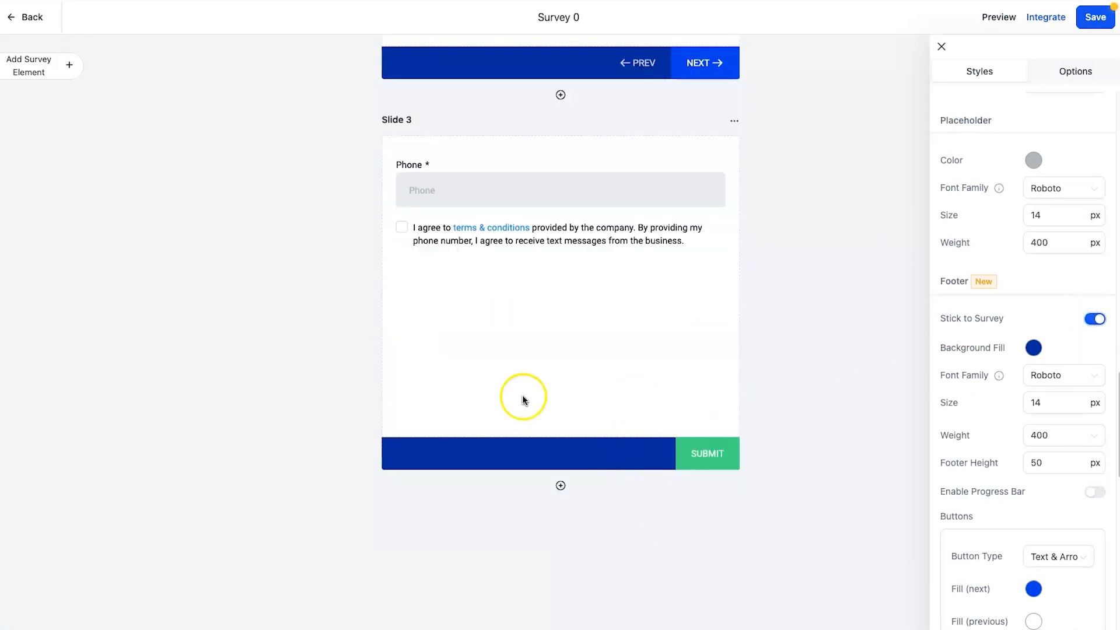
scroll(up, 3)
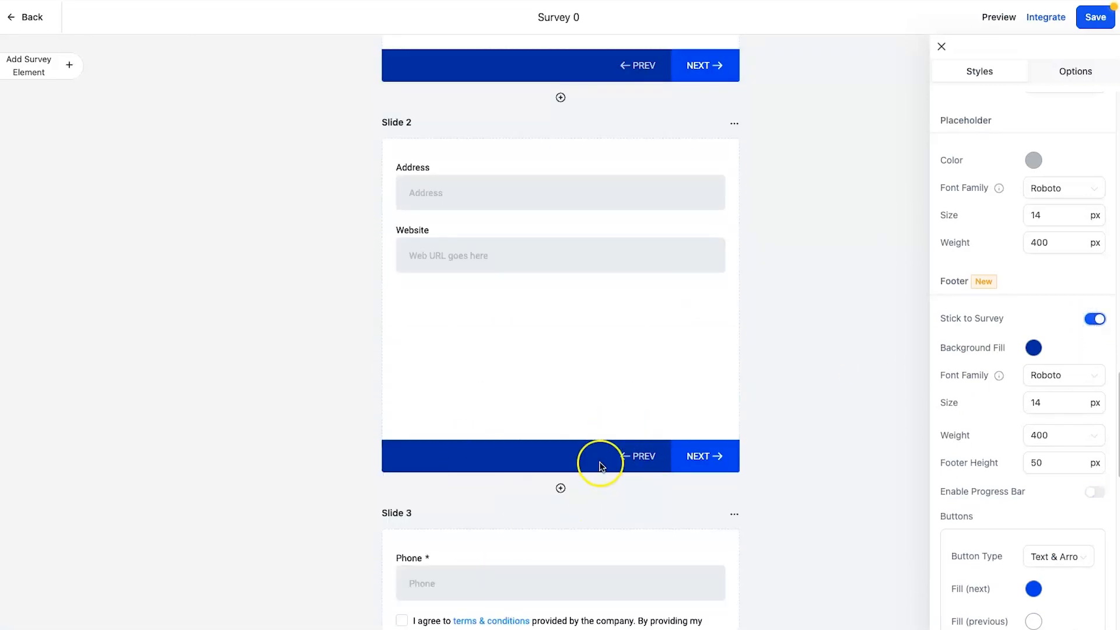
scroll(up, 3)
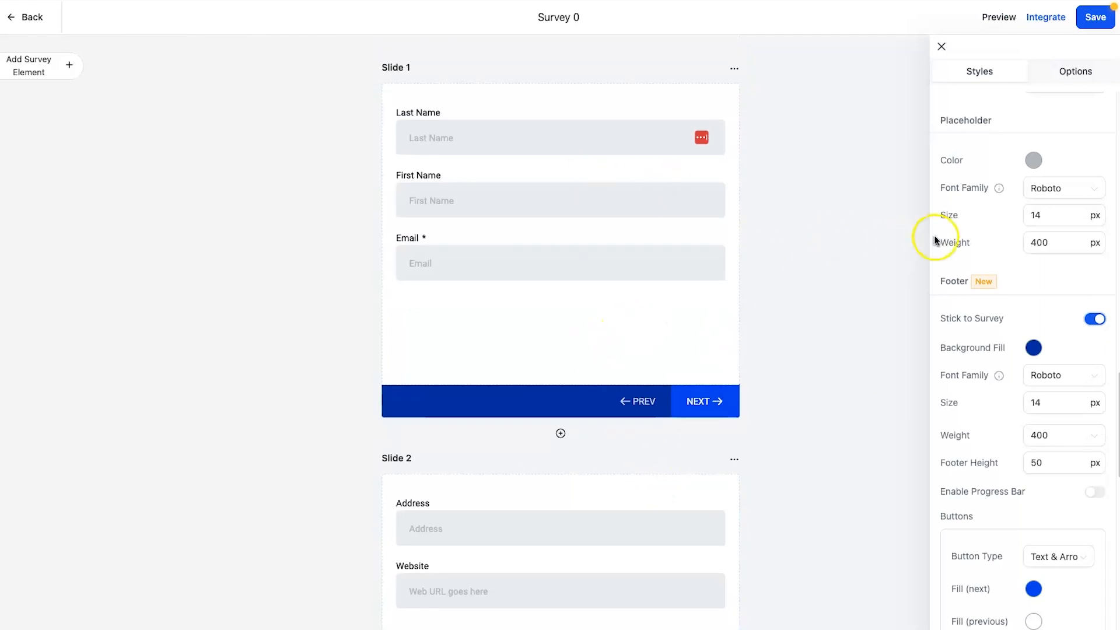
mouse_move(1094, 336)
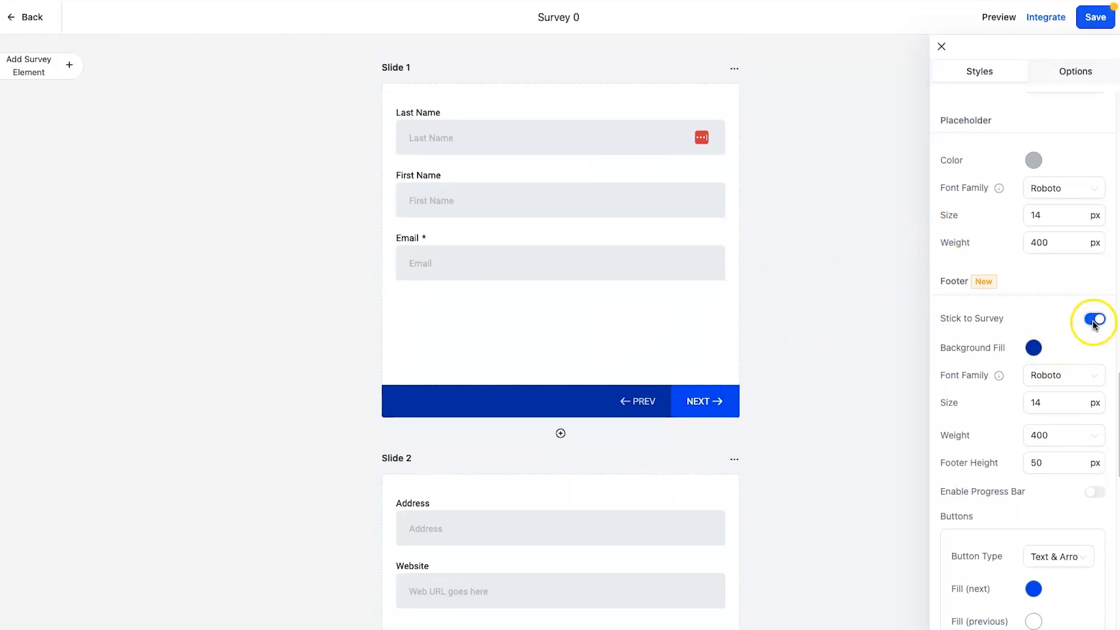
click(1093, 318)
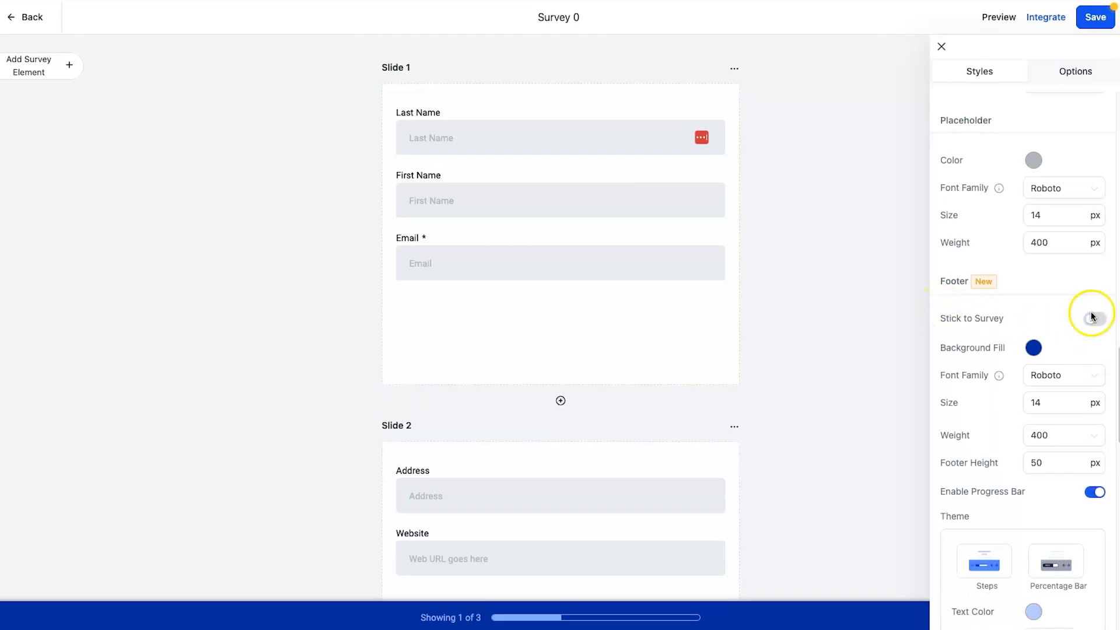
click(1094, 319)
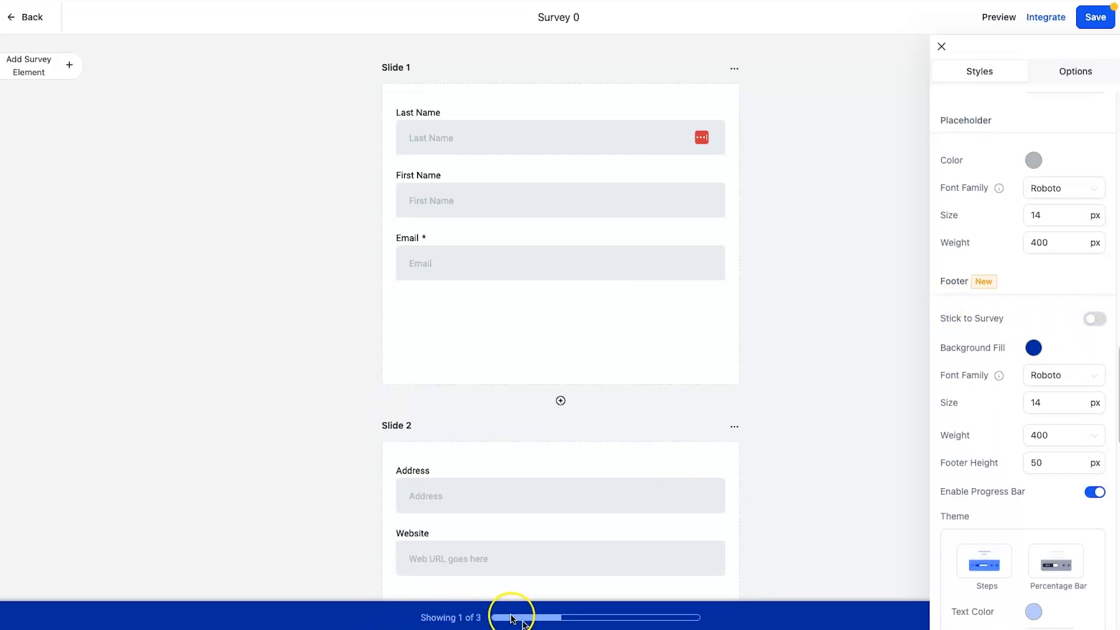
mouse_move(1008, 350)
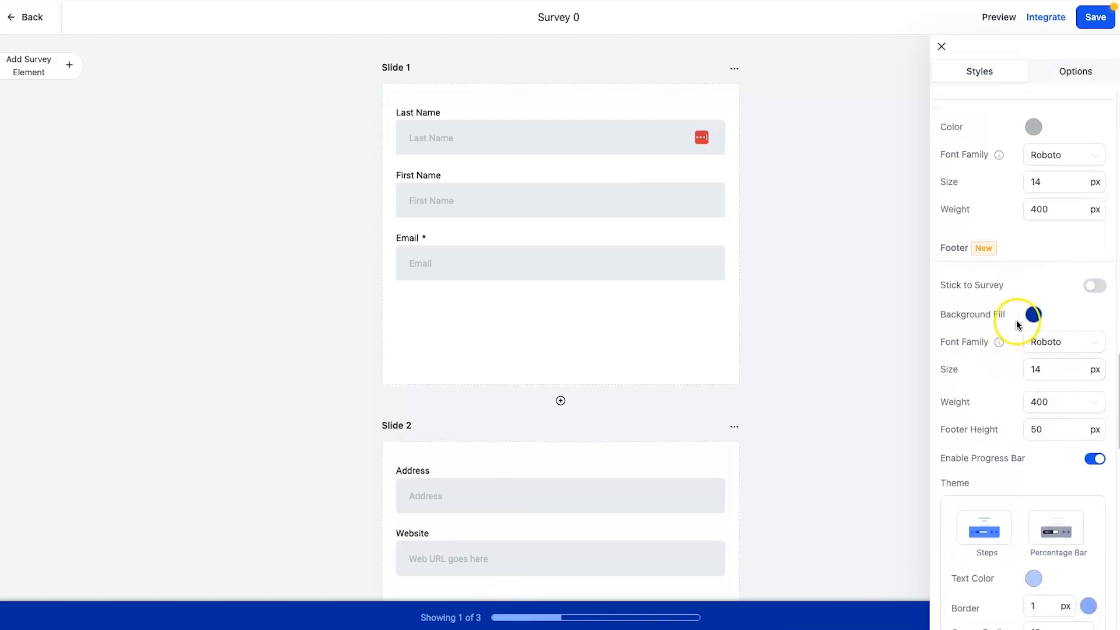
Set the footer background to black, trying weight 600 before reverting to 400.
click(1033, 314)
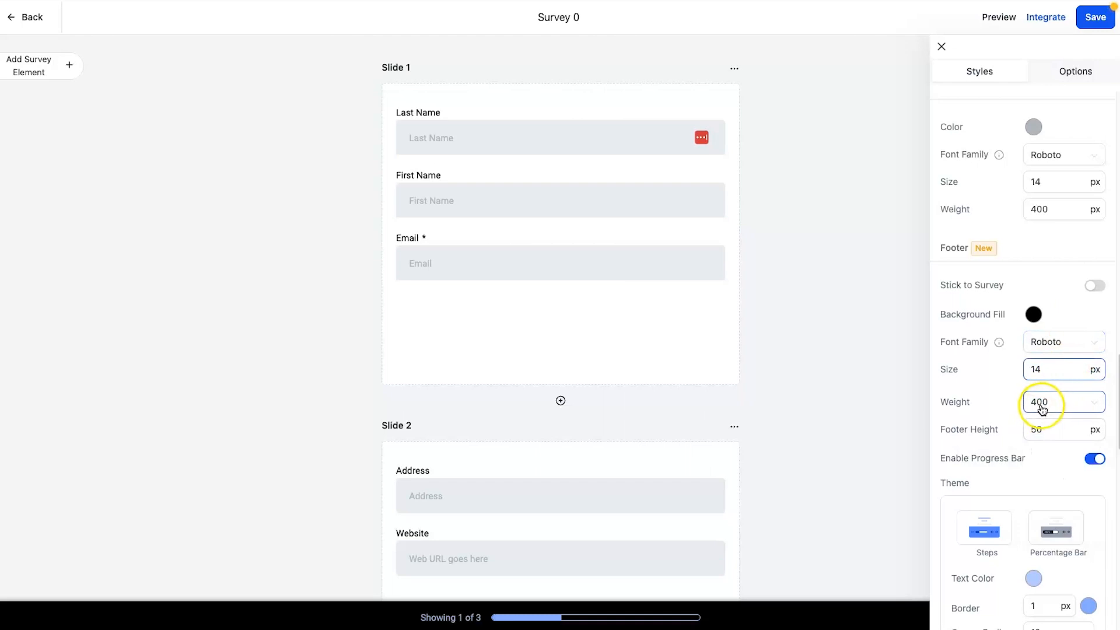
click(1064, 401)
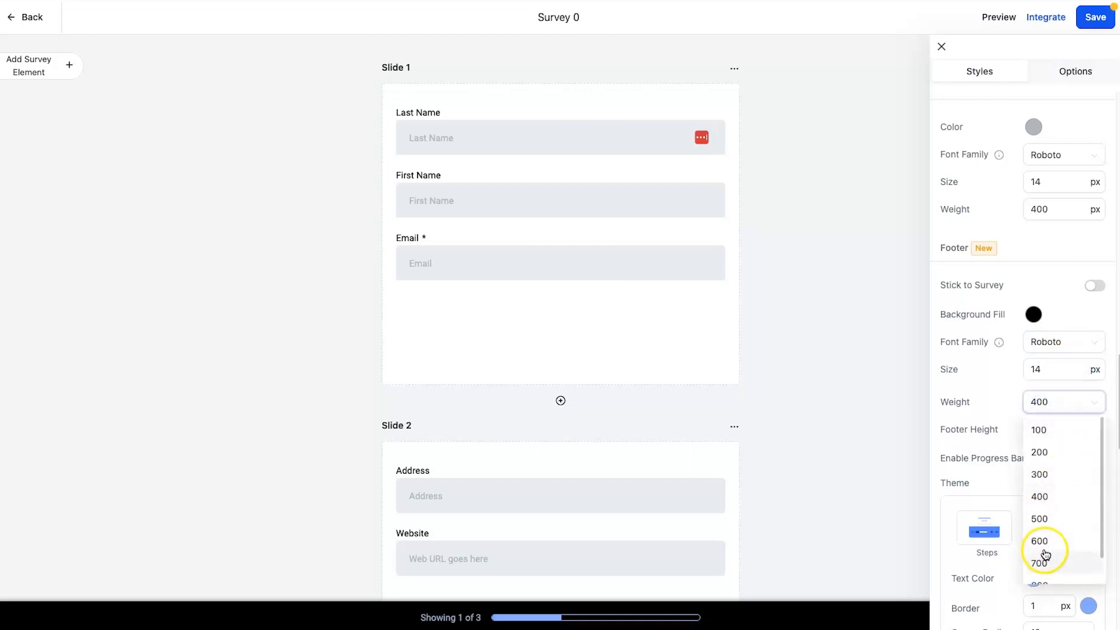
click(1040, 541)
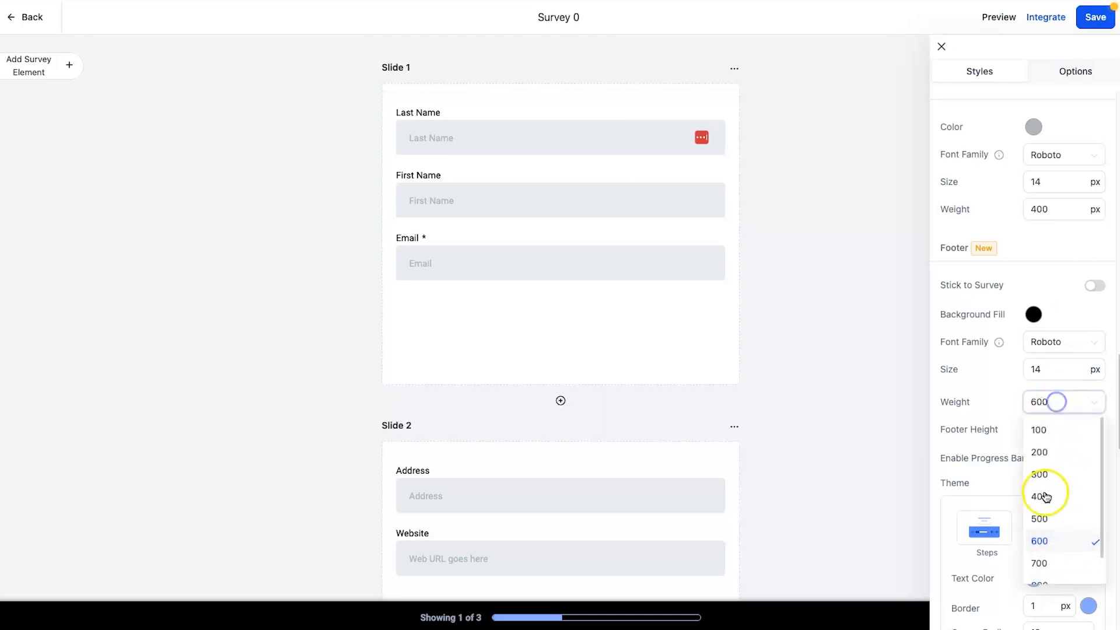
click(1038, 496)
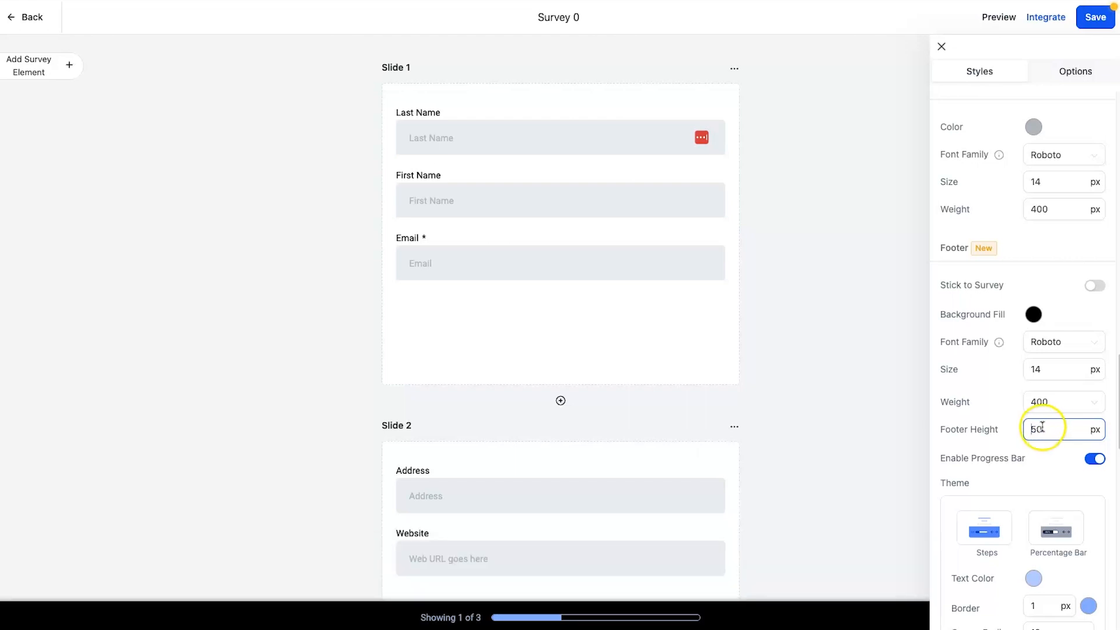
scroll(up, 3)
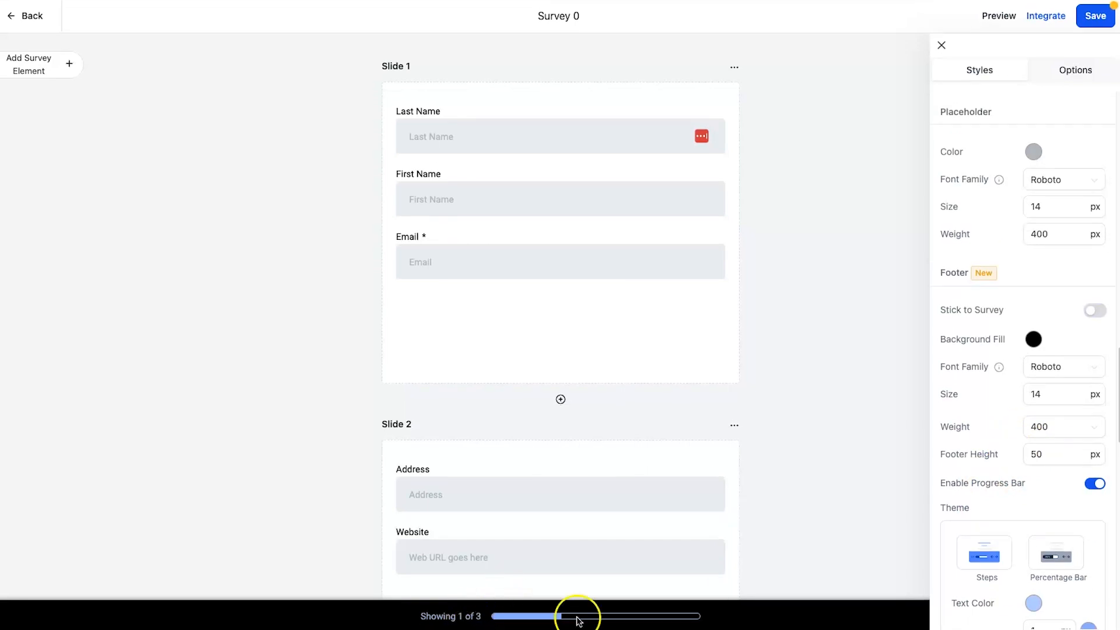
mouse_move(357, 586)
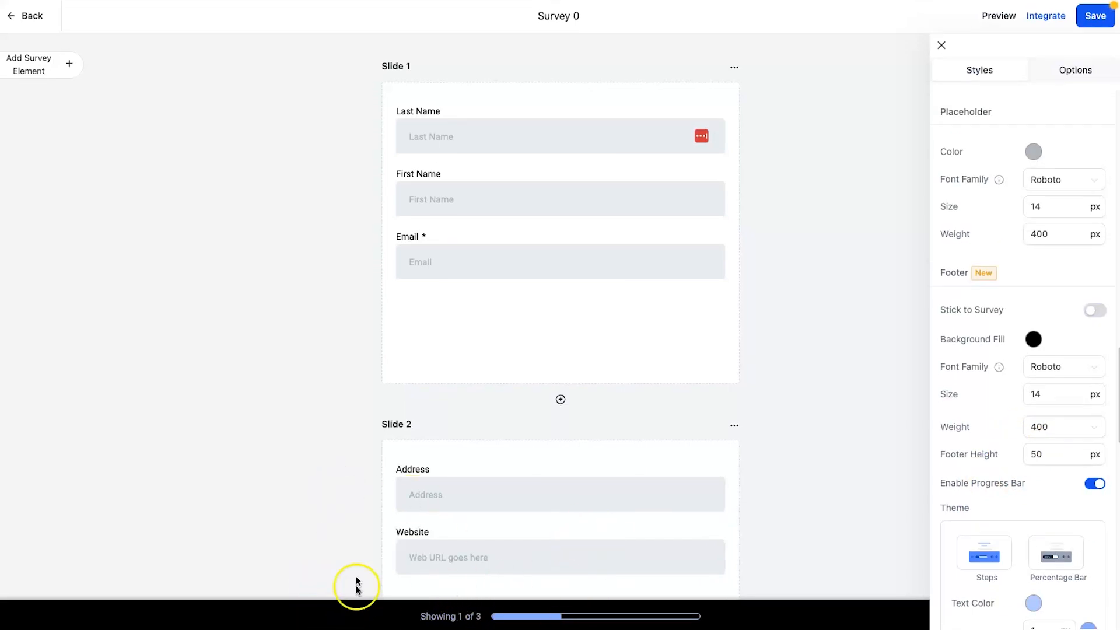
mouse_move(1059, 473)
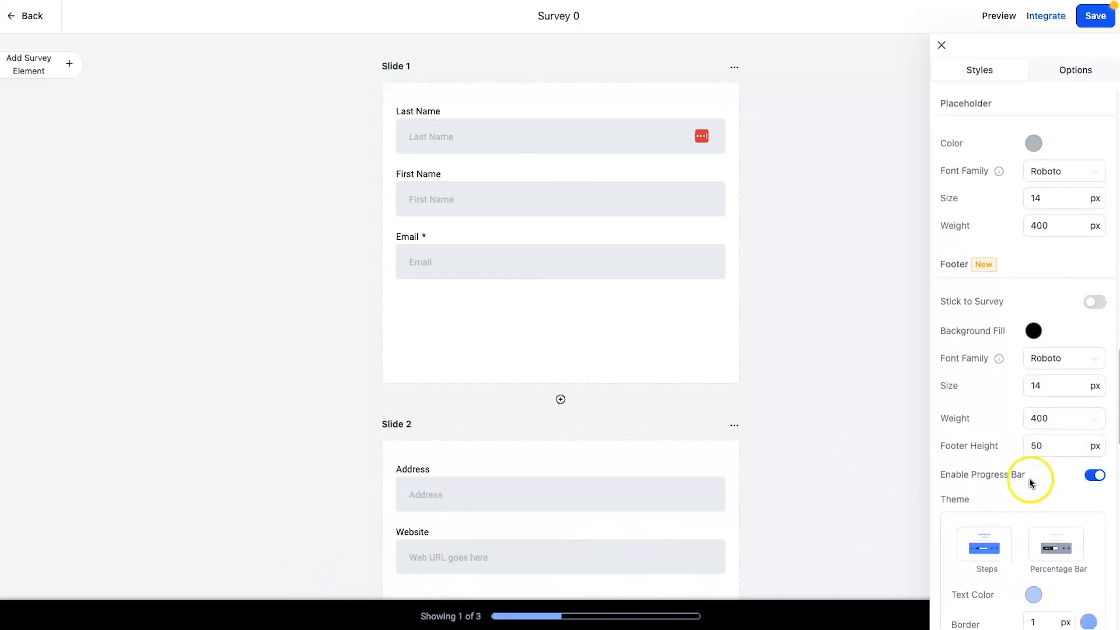
Toggle the progress bar off and on, and stick the footer back onto the slides.
click(1095, 482)
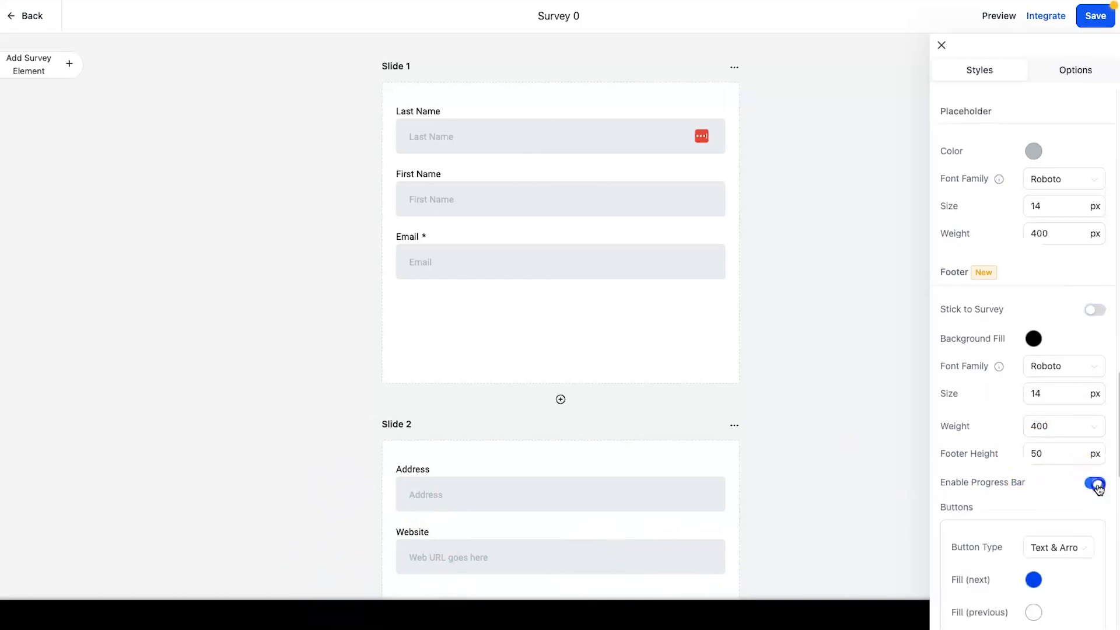
click(1094, 482)
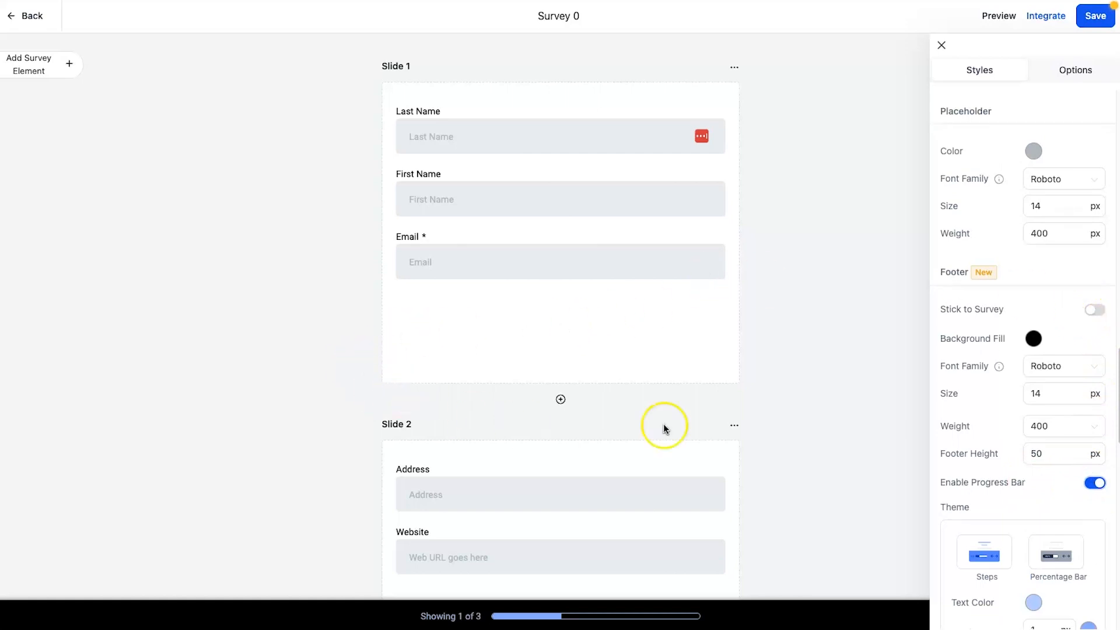
click(1094, 309)
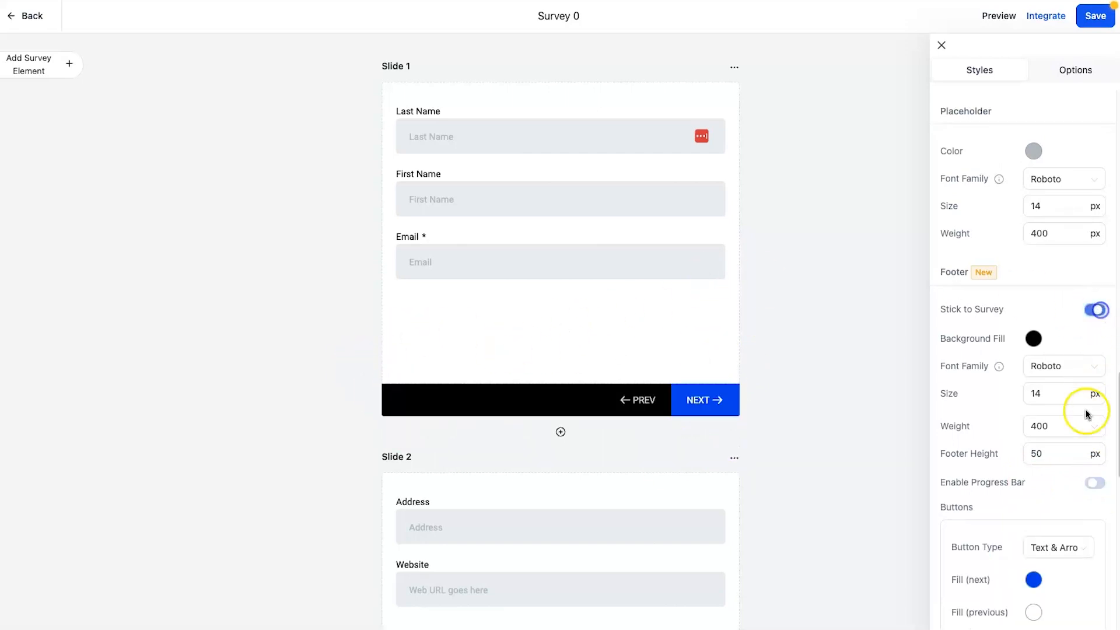
mouse_move(341, 395)
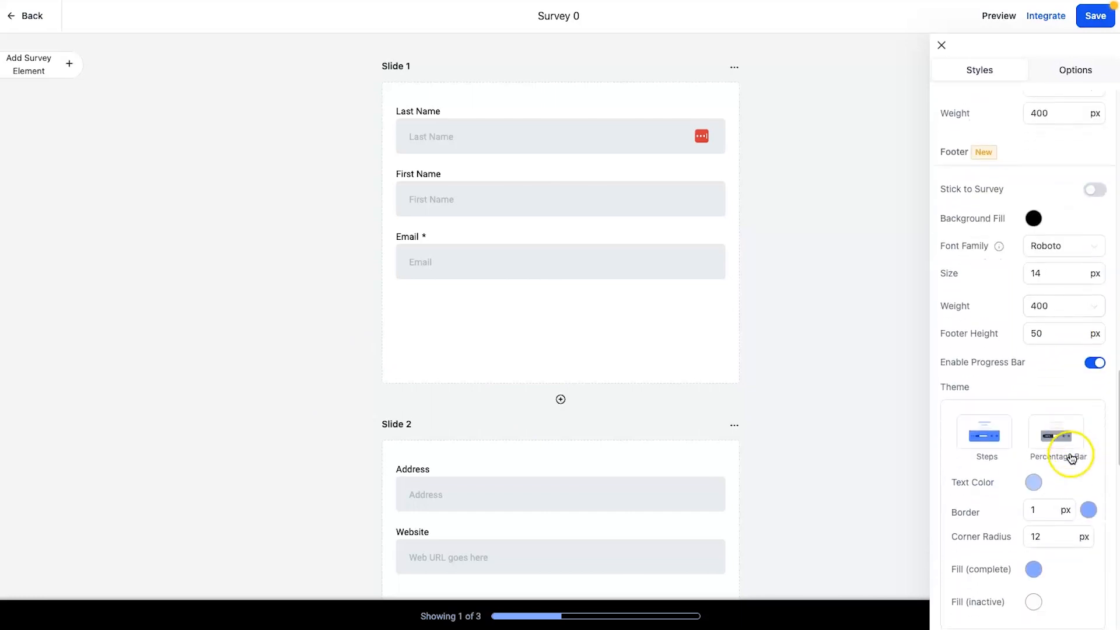
Switch the progress bar theme to Percentage Bar.
scroll(down, 3)
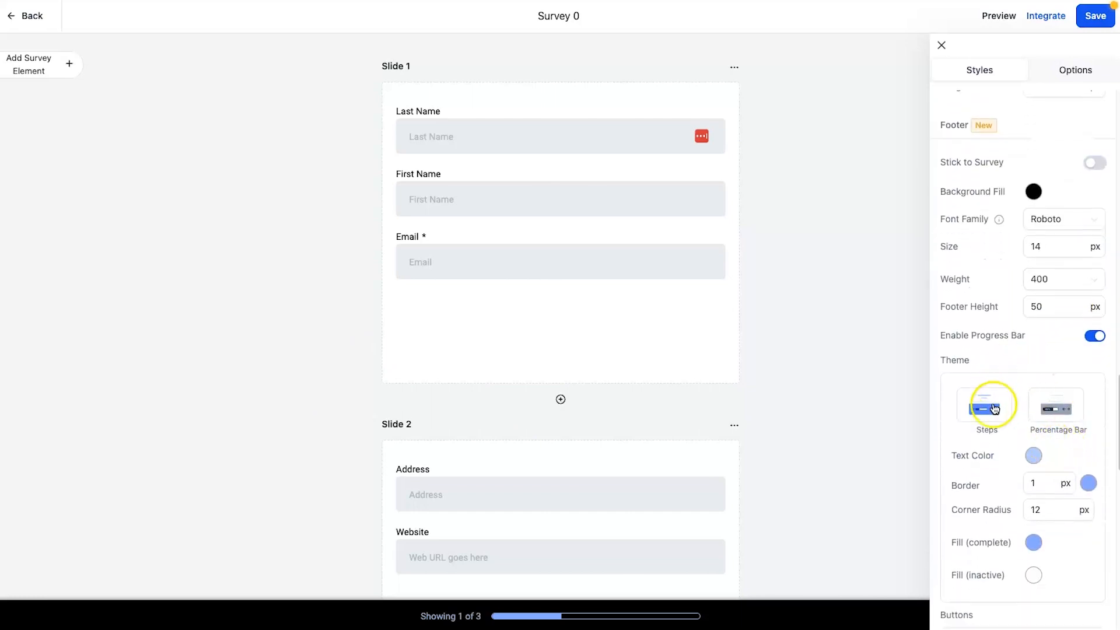
scroll(down, 3)
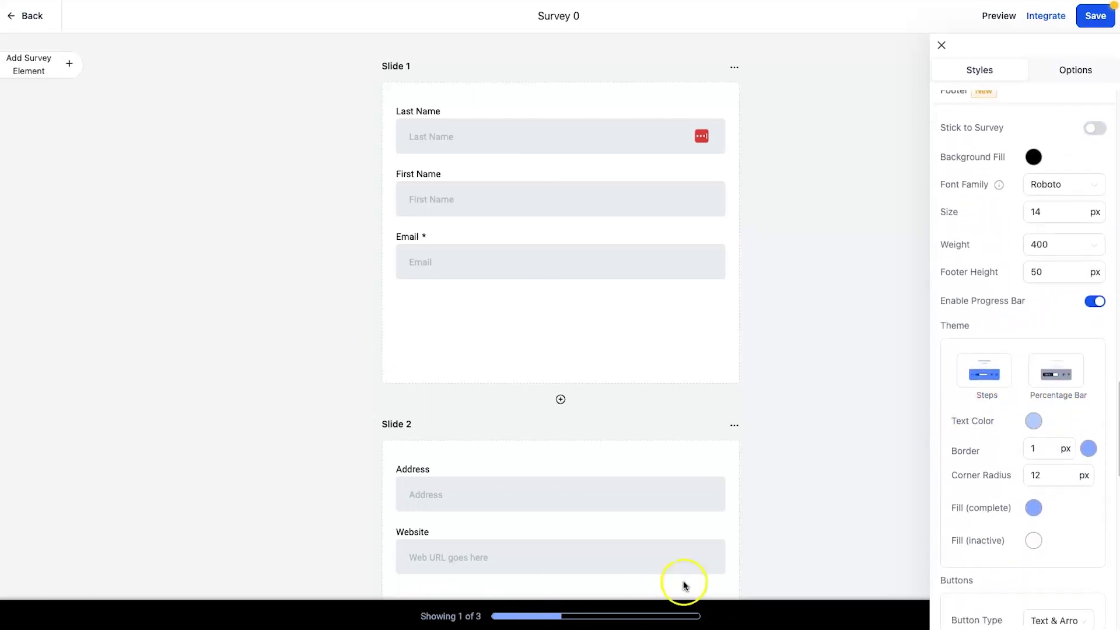
mouse_move(475, 618)
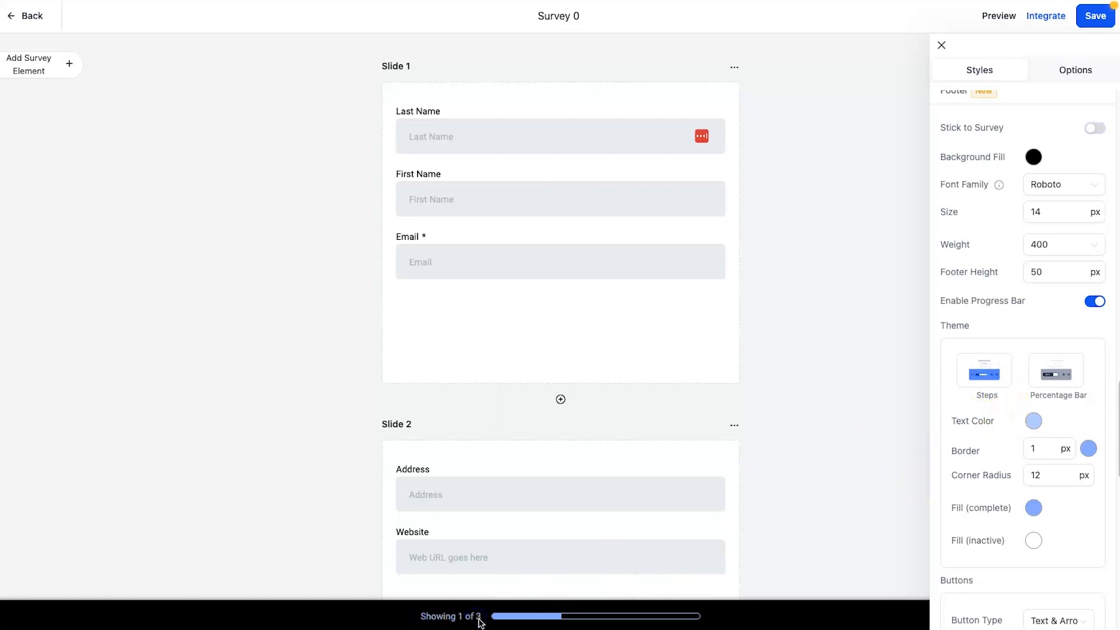
mouse_move(1084, 383)
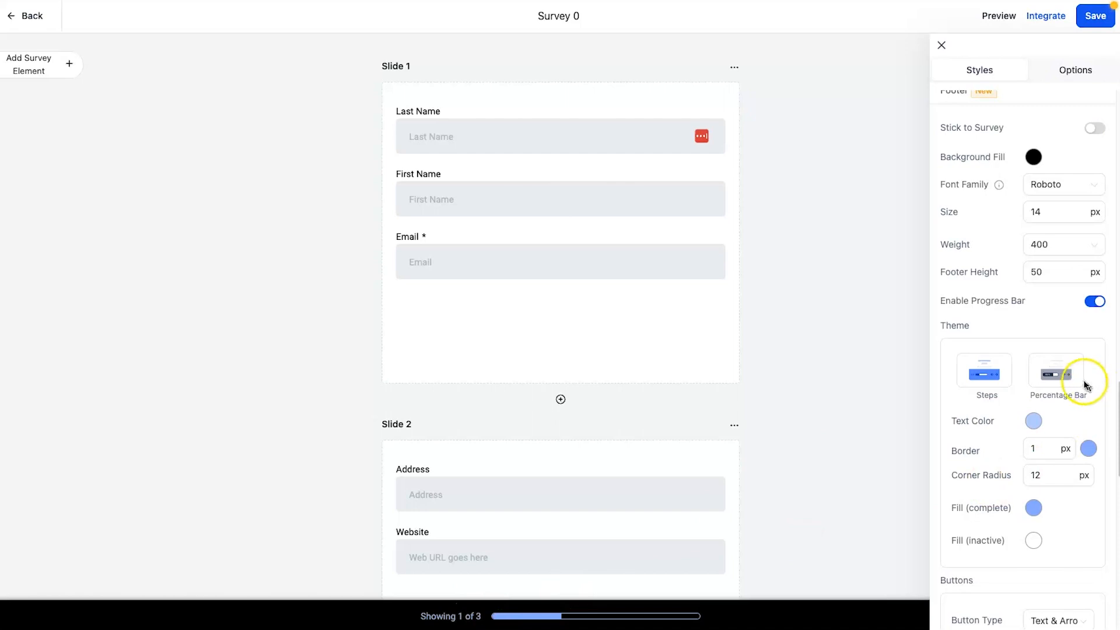
click(1055, 373)
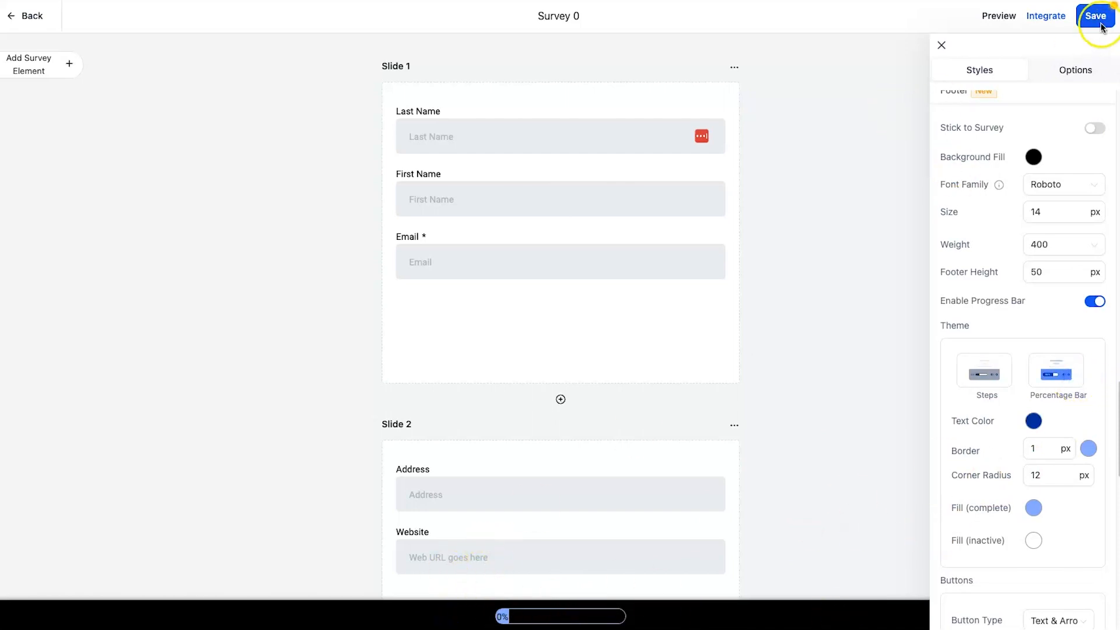
mouse_move(1069, 432)
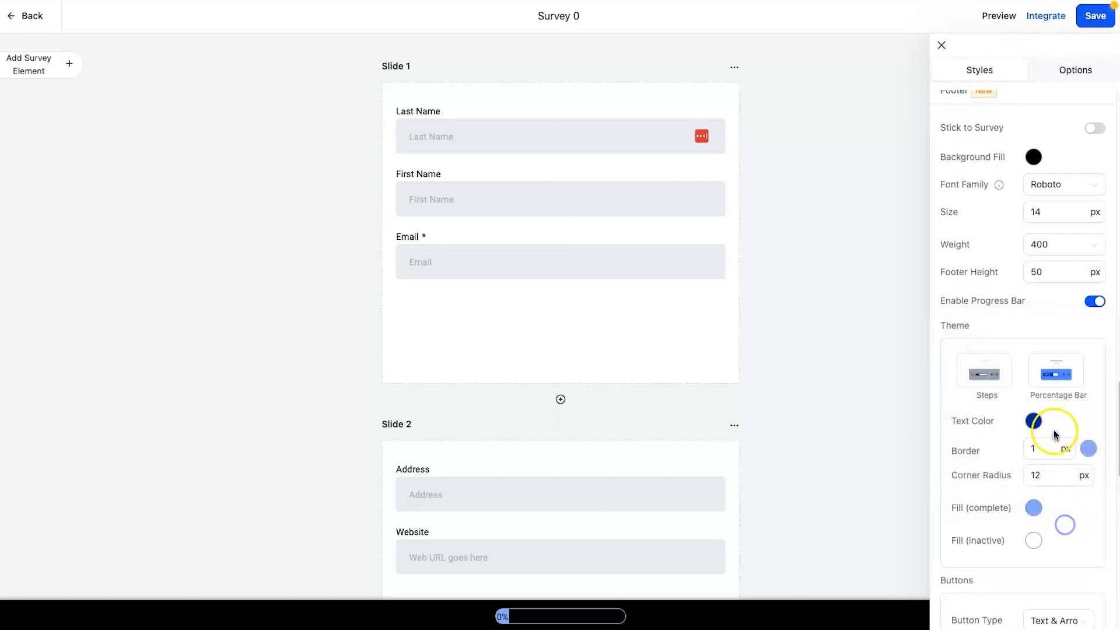
scroll(down, 3)
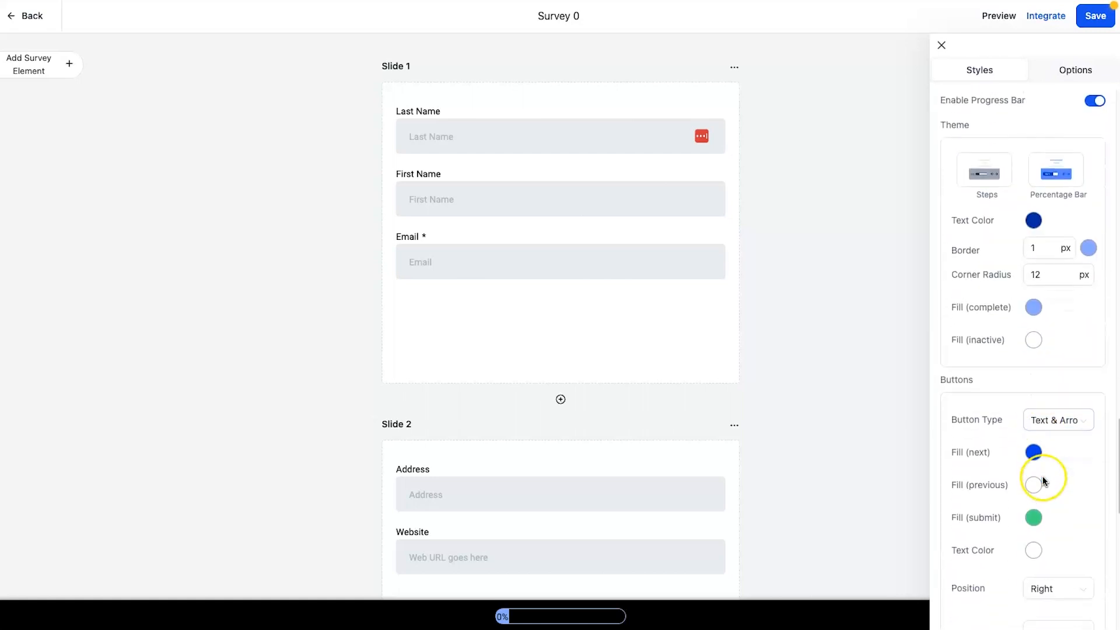
scroll(down, 3)
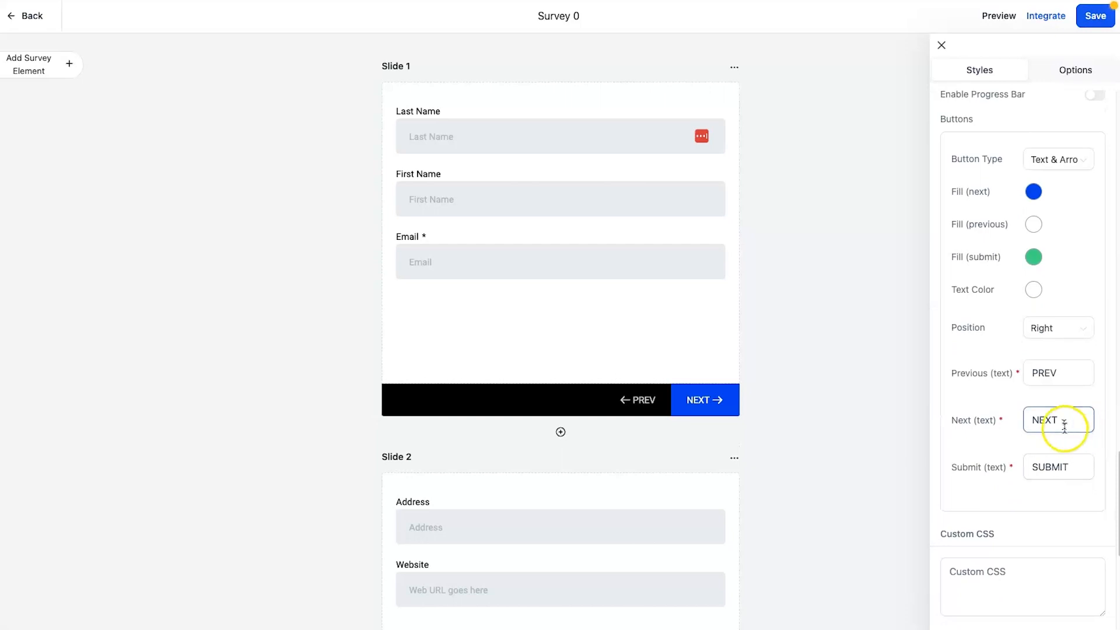
Set the Fill (previous) swatch in Footer > Buttons to black.
scroll(down, 3)
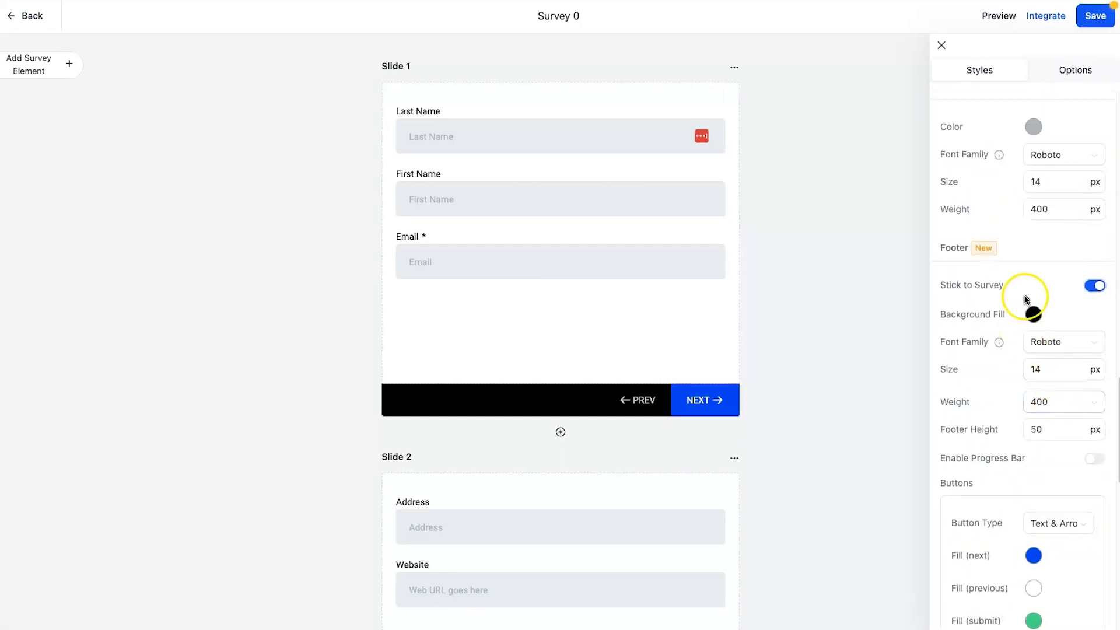
click(1034, 315)
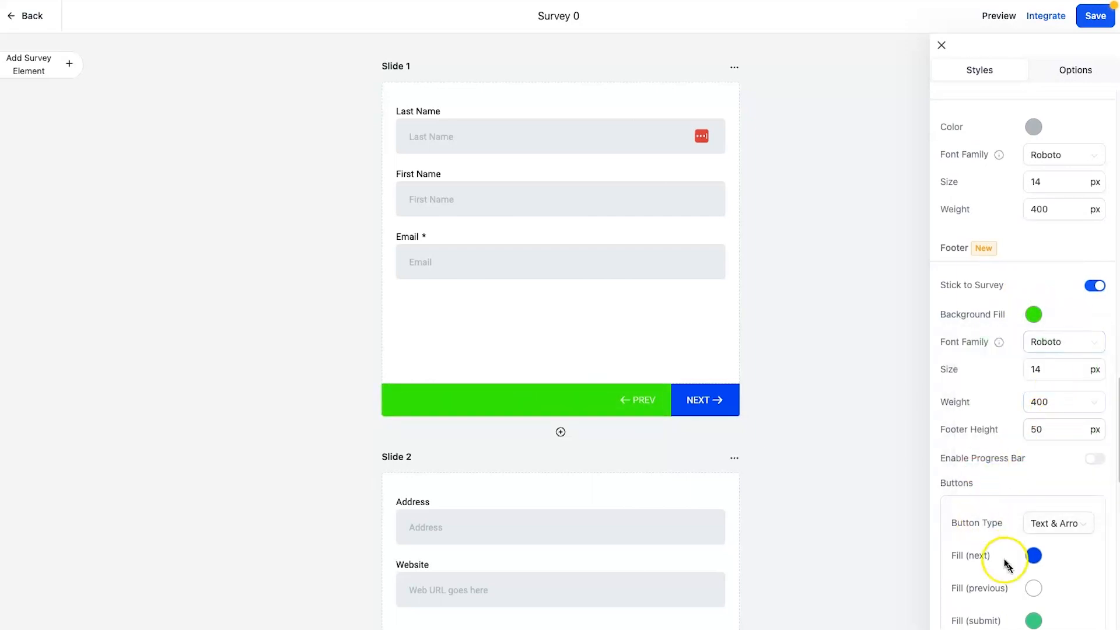
mouse_move(1053, 506)
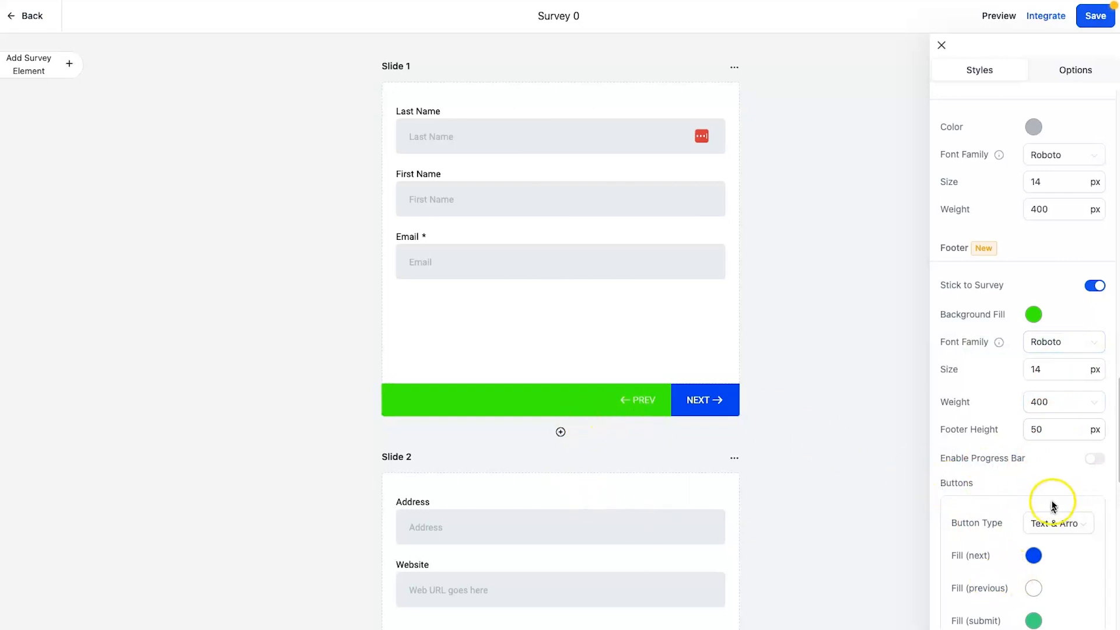
scroll(down, 3)
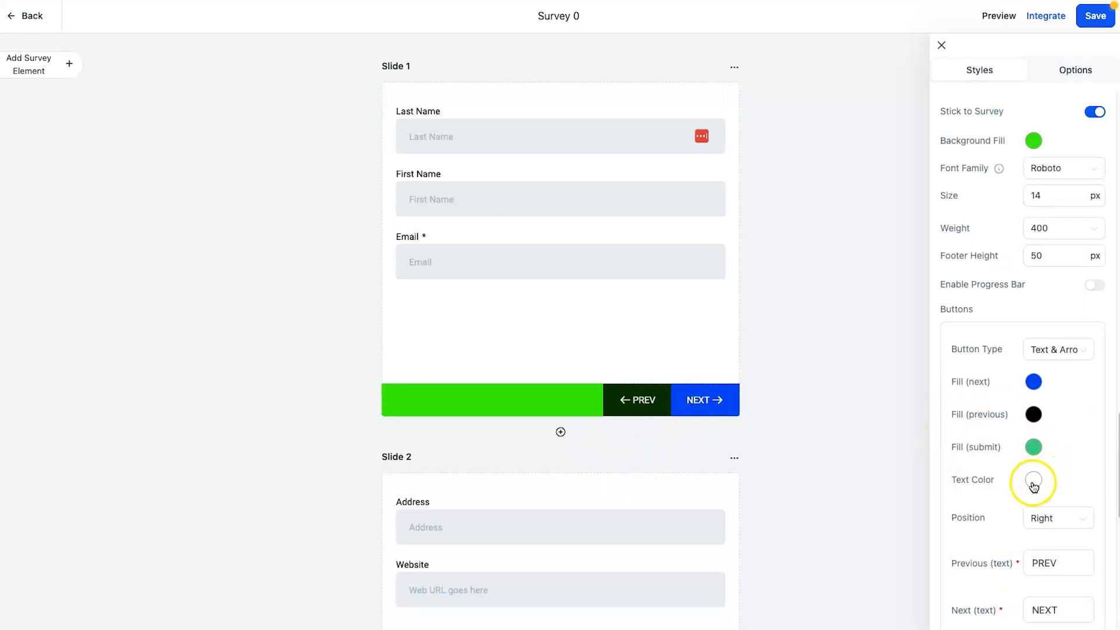
Make the button text black, cycling Button Type back to Text & Arrow.
click(1033, 480)
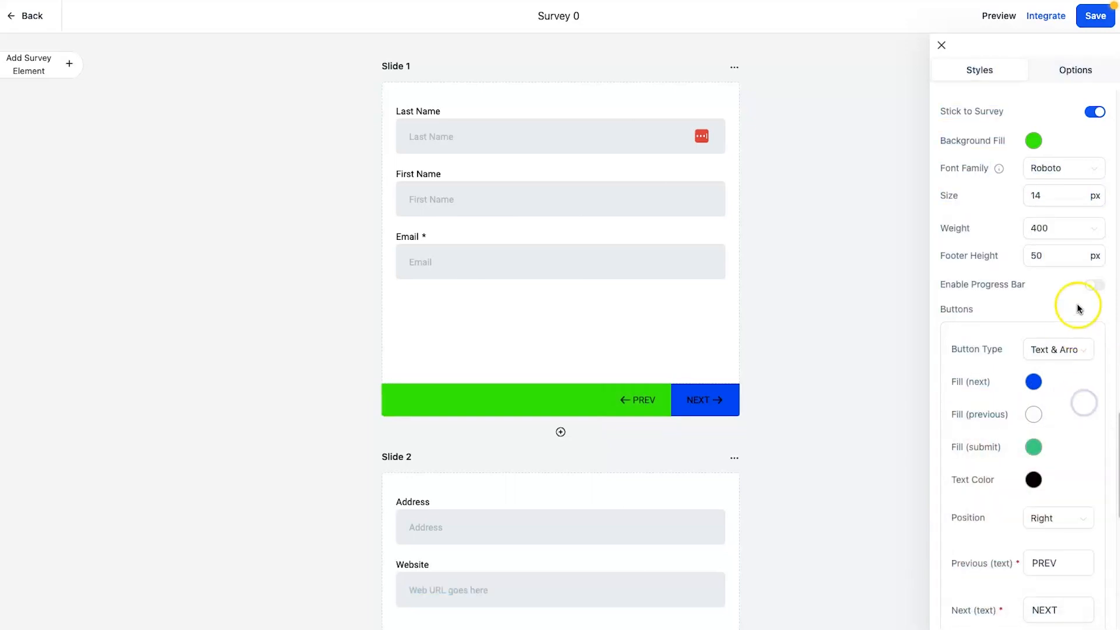
click(1058, 349)
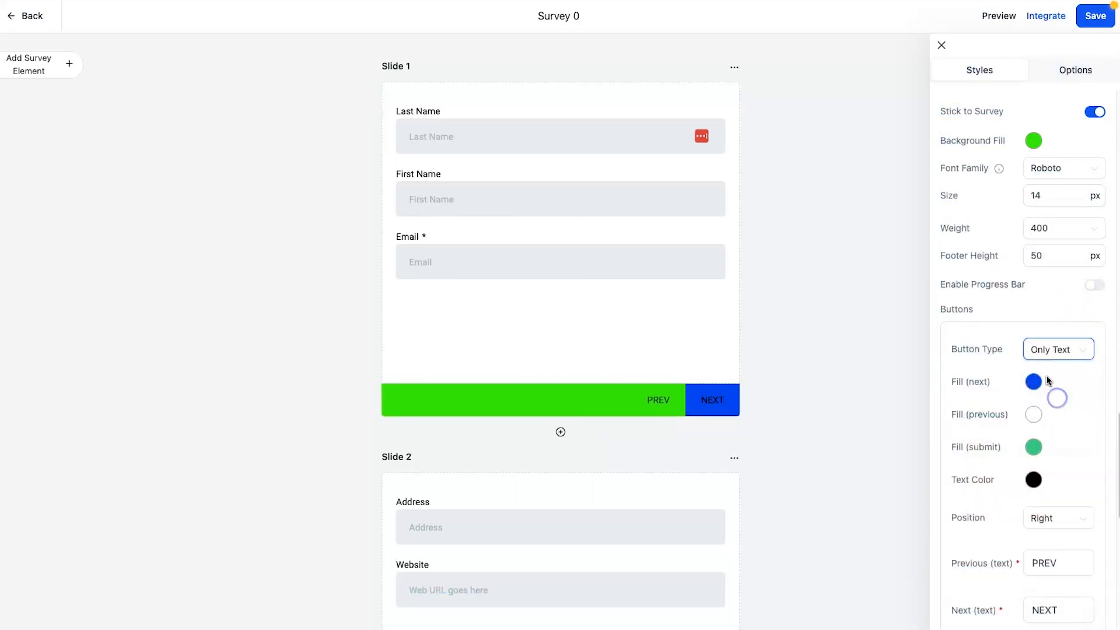
click(1057, 350)
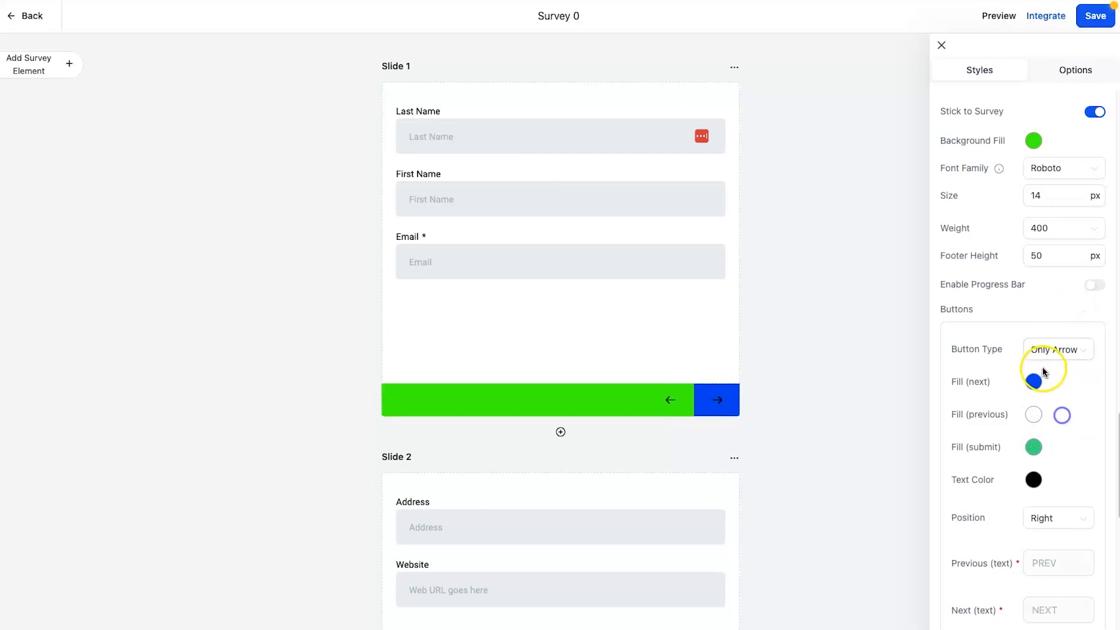
click(1057, 349)
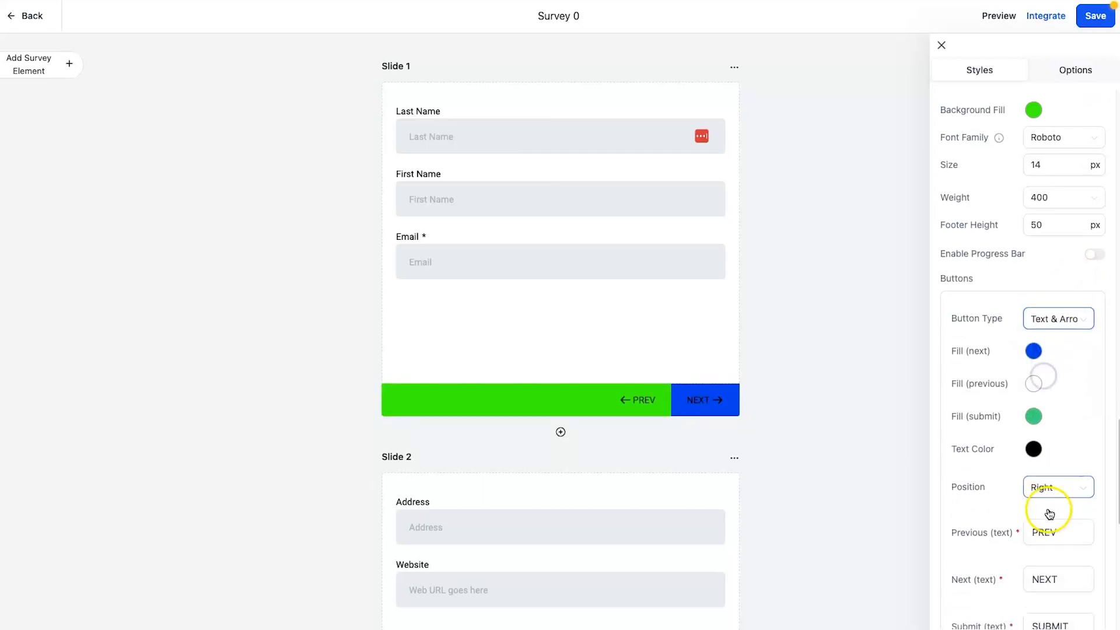
Change the Previous button label to PREVIOUS.
scroll(down, 3)
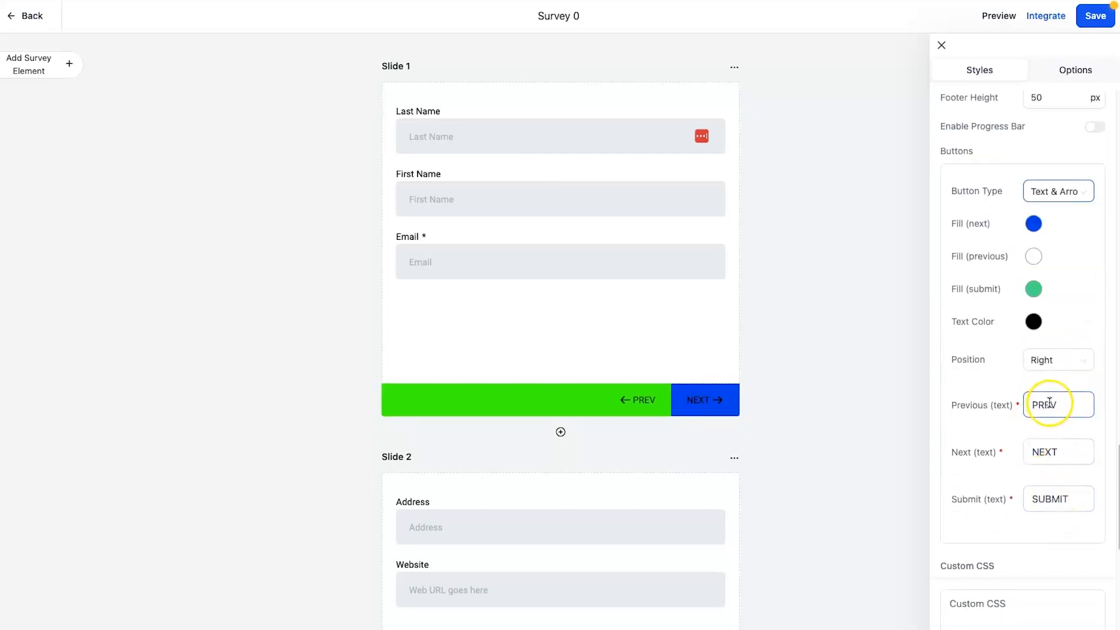
text(PREVIOUS)
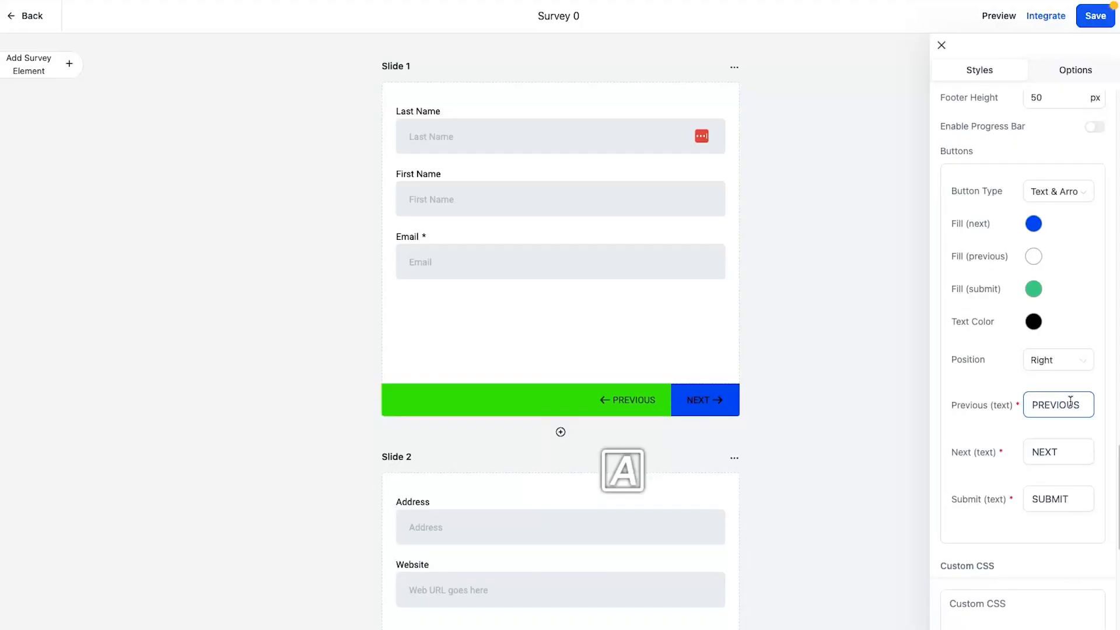
scroll(down, 3)
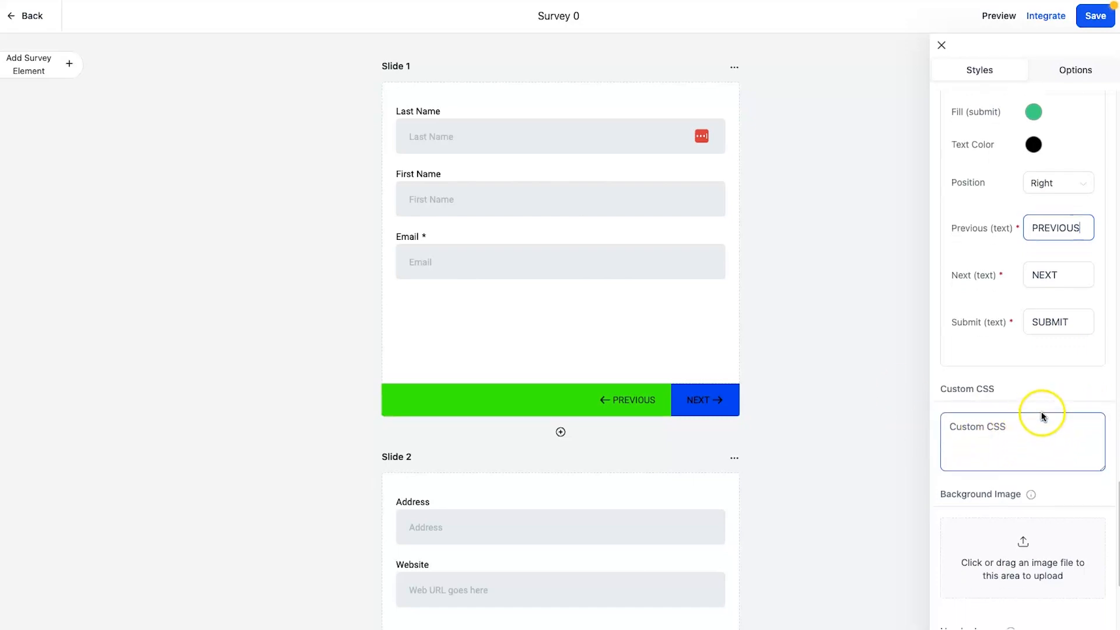
Set the footer Background Fill to black.
scroll(down, 3)
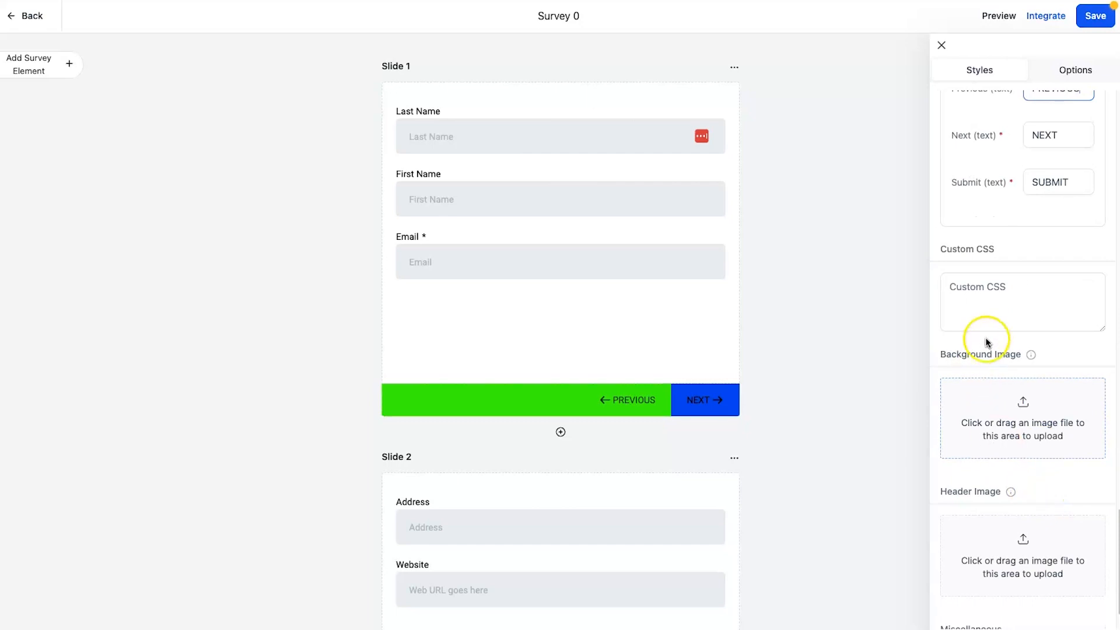
scroll(down, 3)
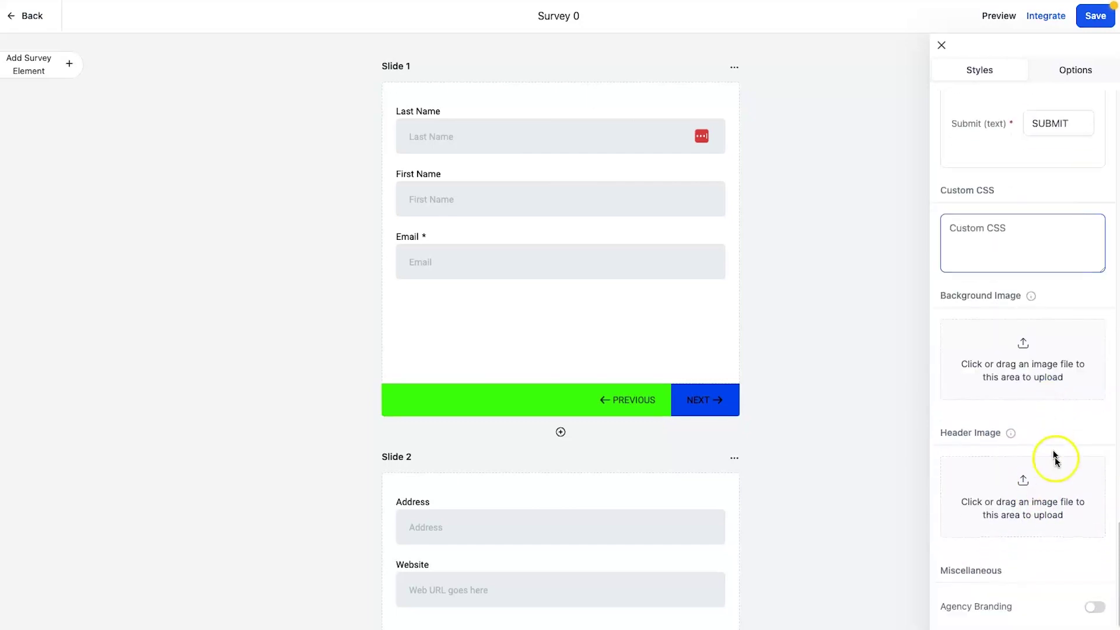
mouse_move(1057, 316)
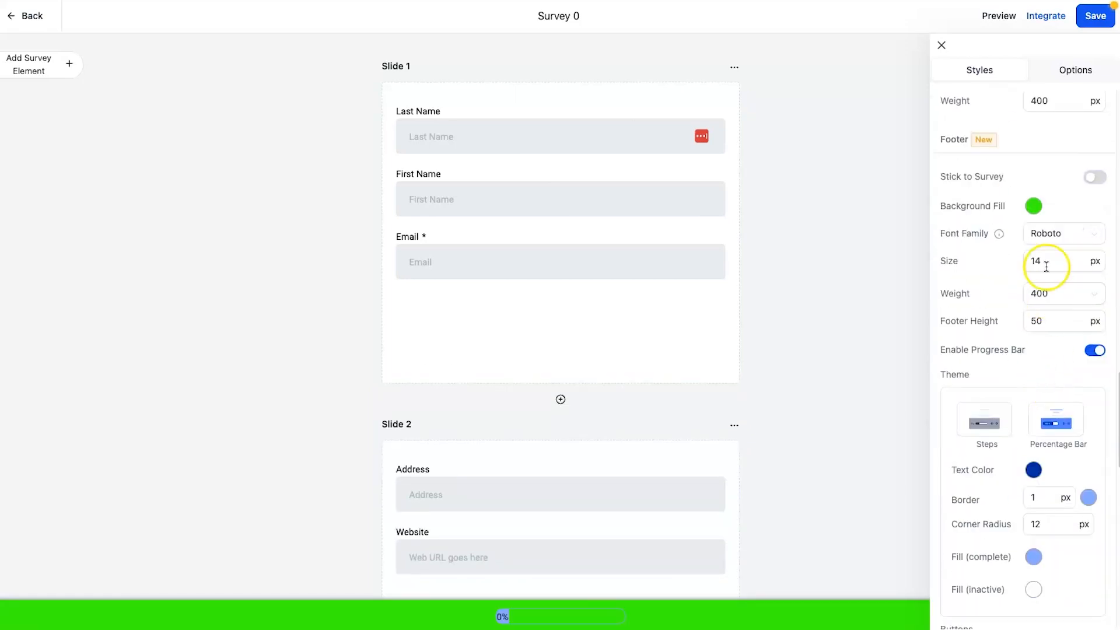
click(1032, 206)
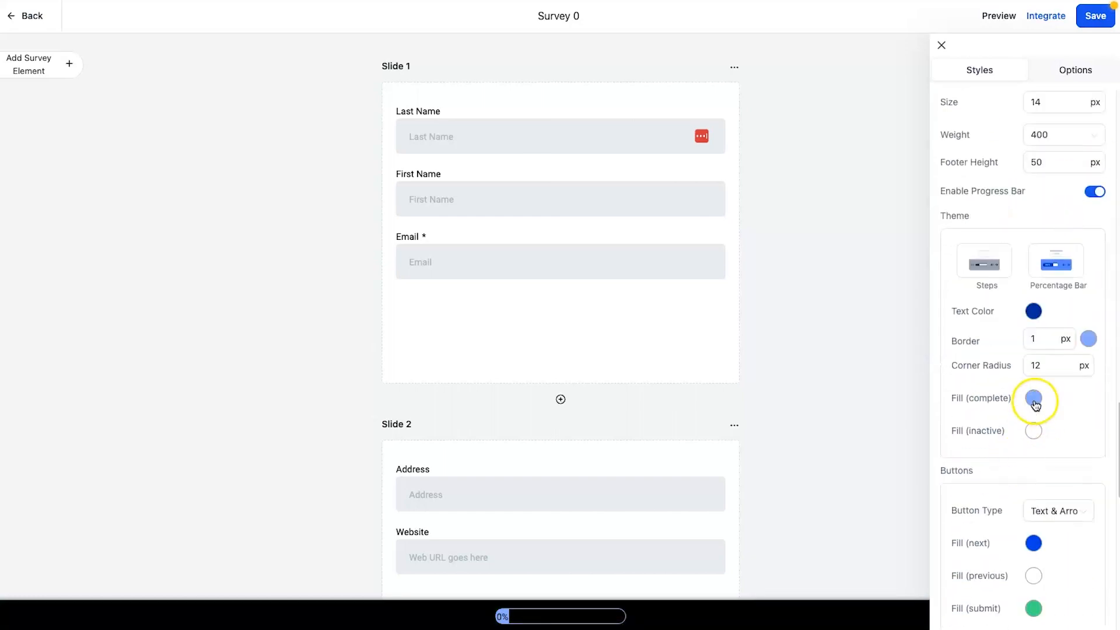
scroll(down, 3)
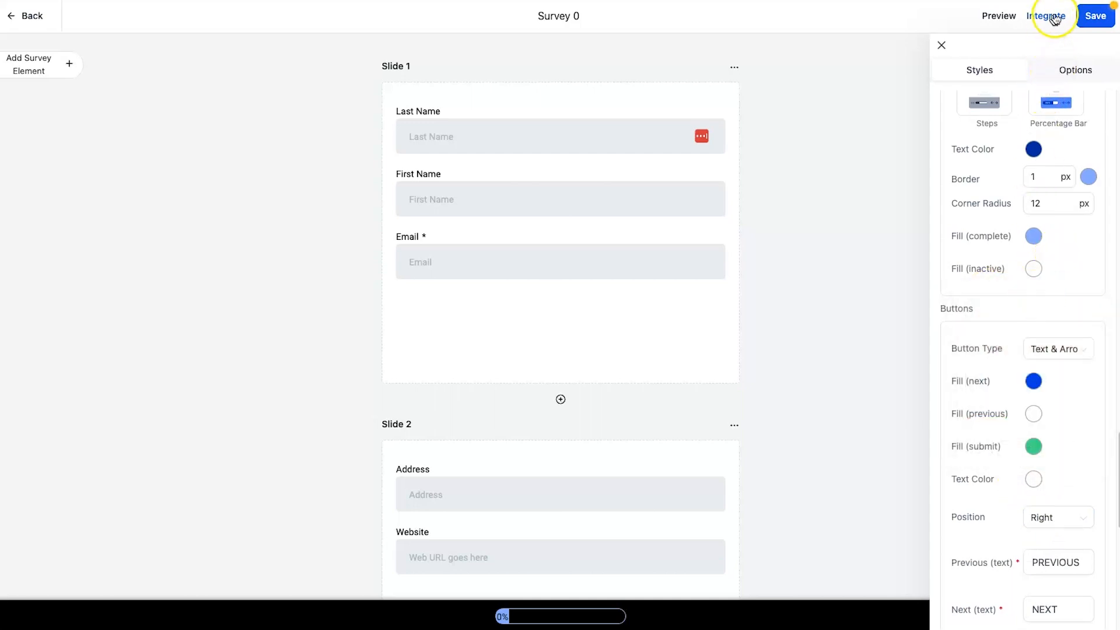
Save the survey, disable the progress bar and keep the footer stuck to the survey.
click(1095, 16)
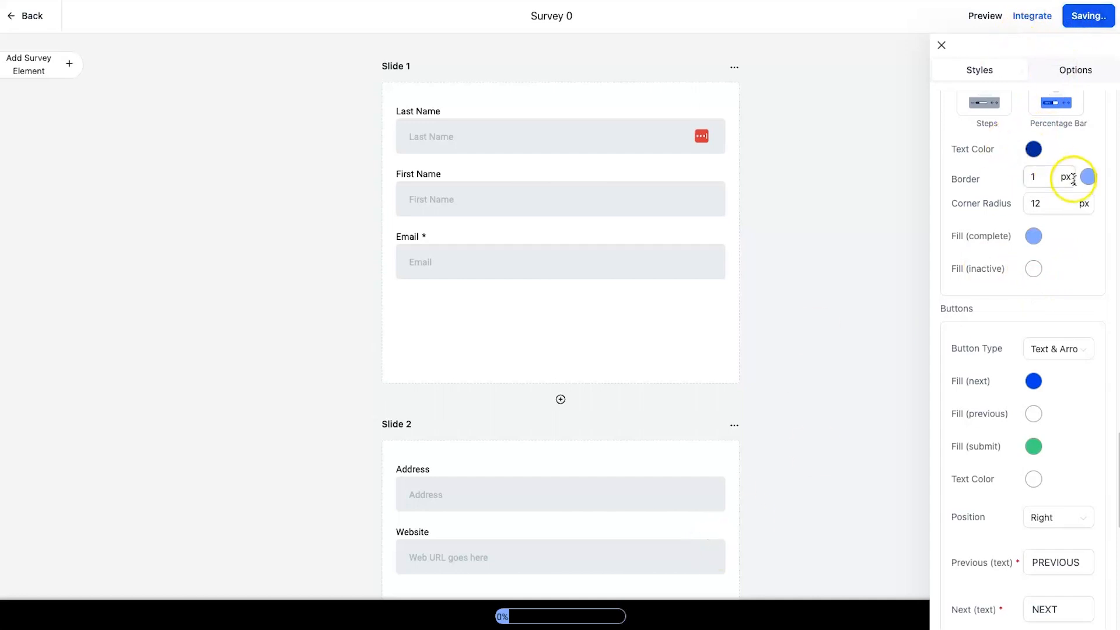
click(1090, 182)
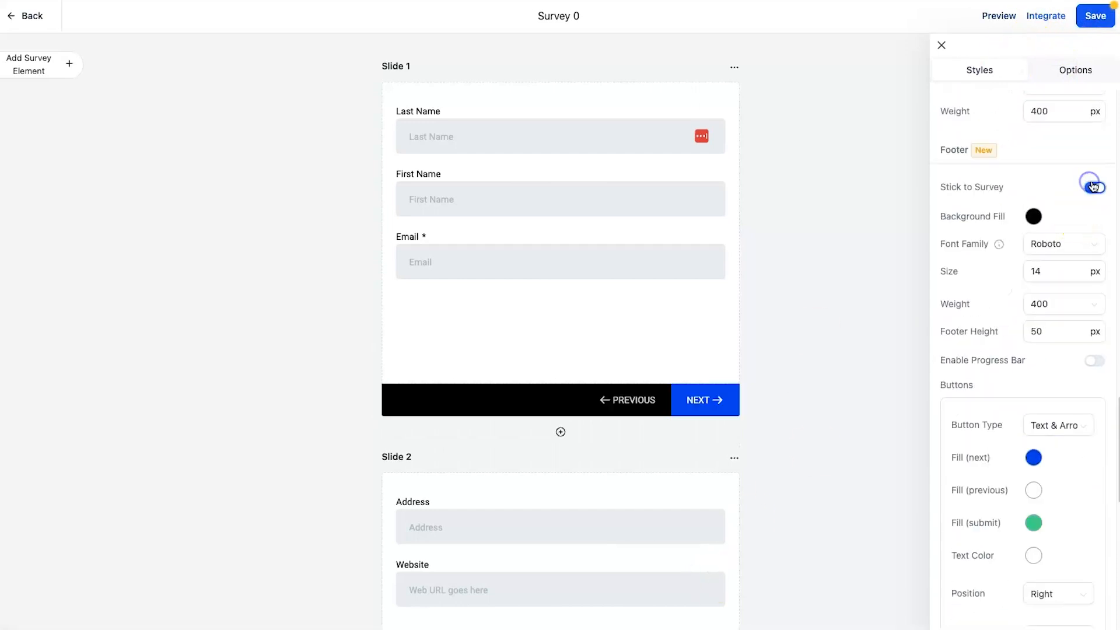
click(1093, 187)
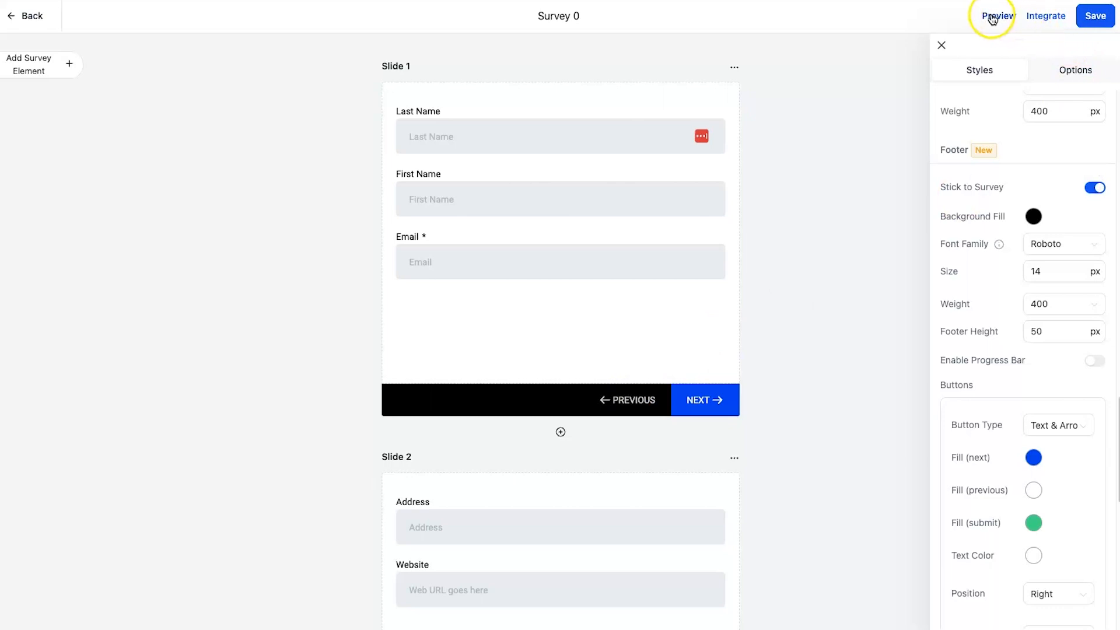
click(996, 16)
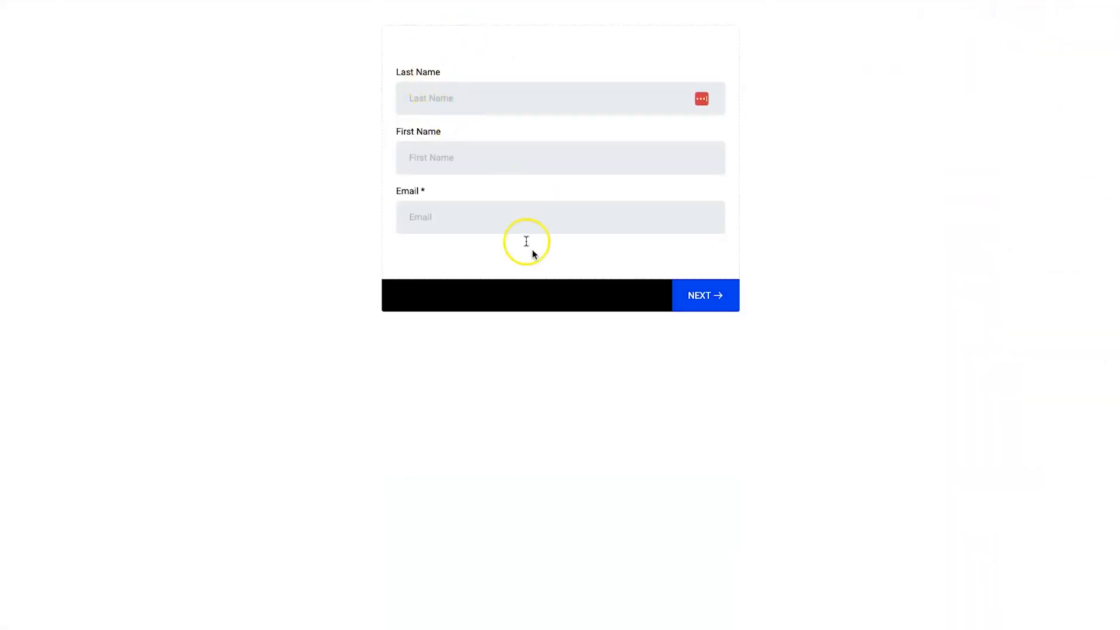
mouse_move(504, 90)
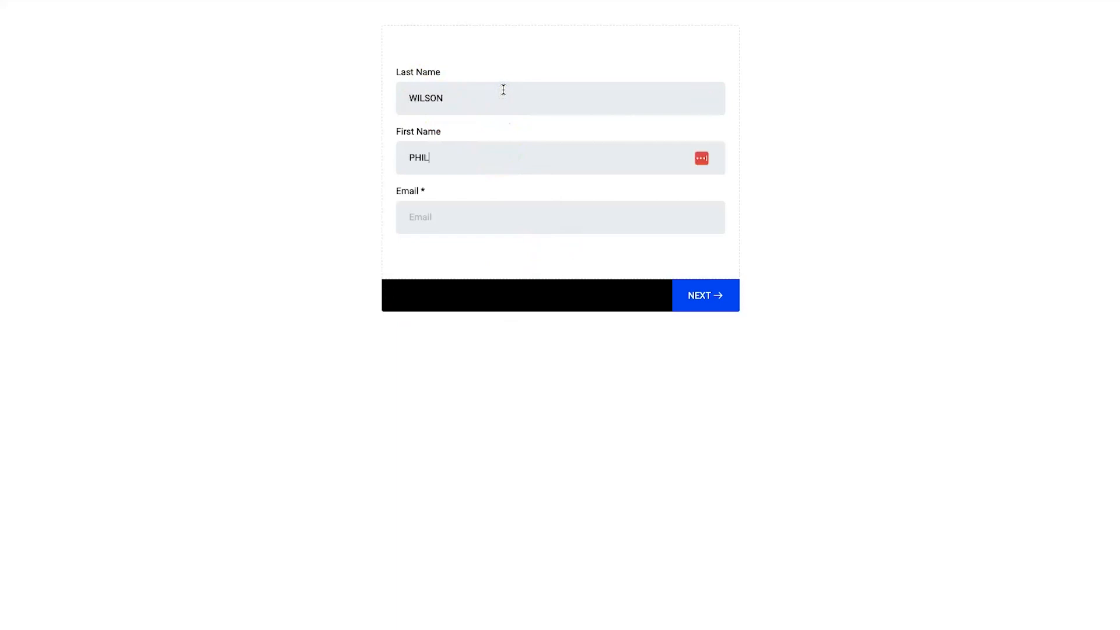
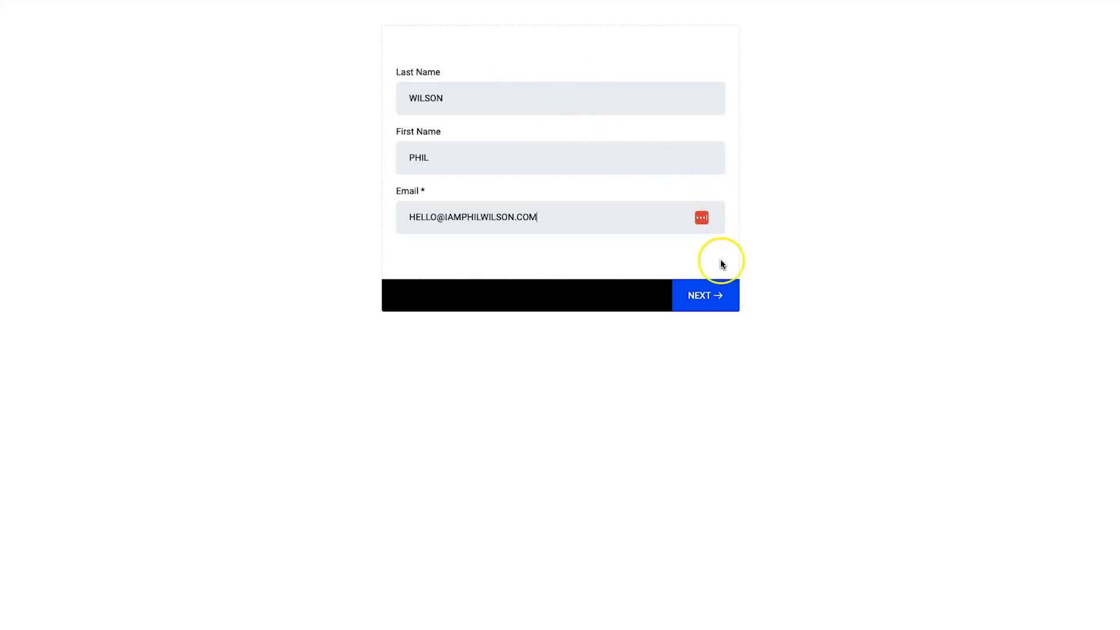
click(703, 295)
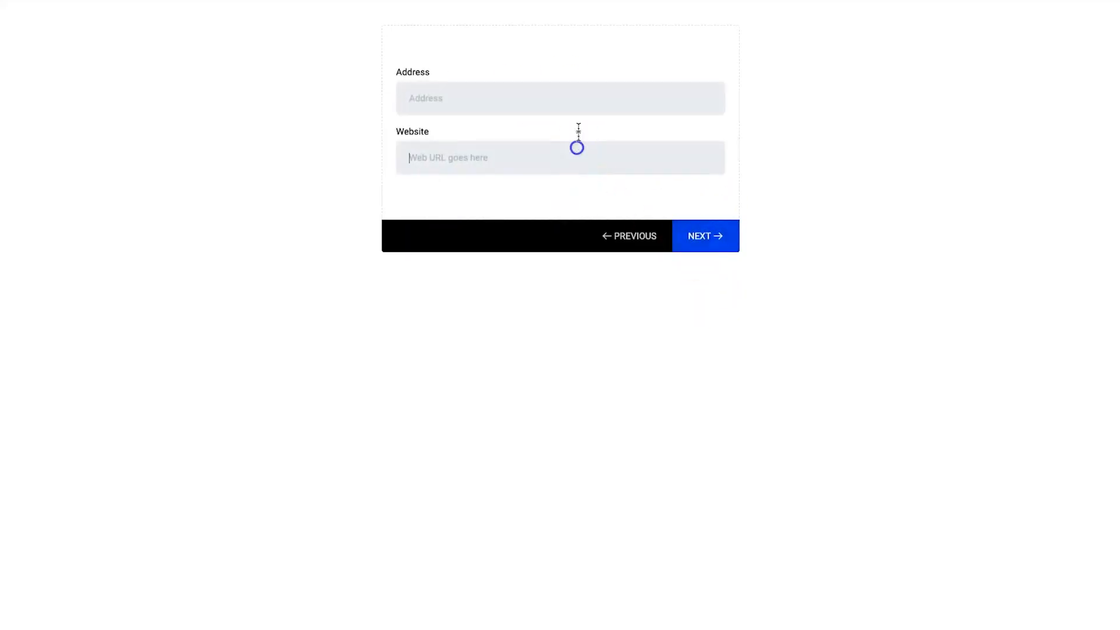
click(703, 236)
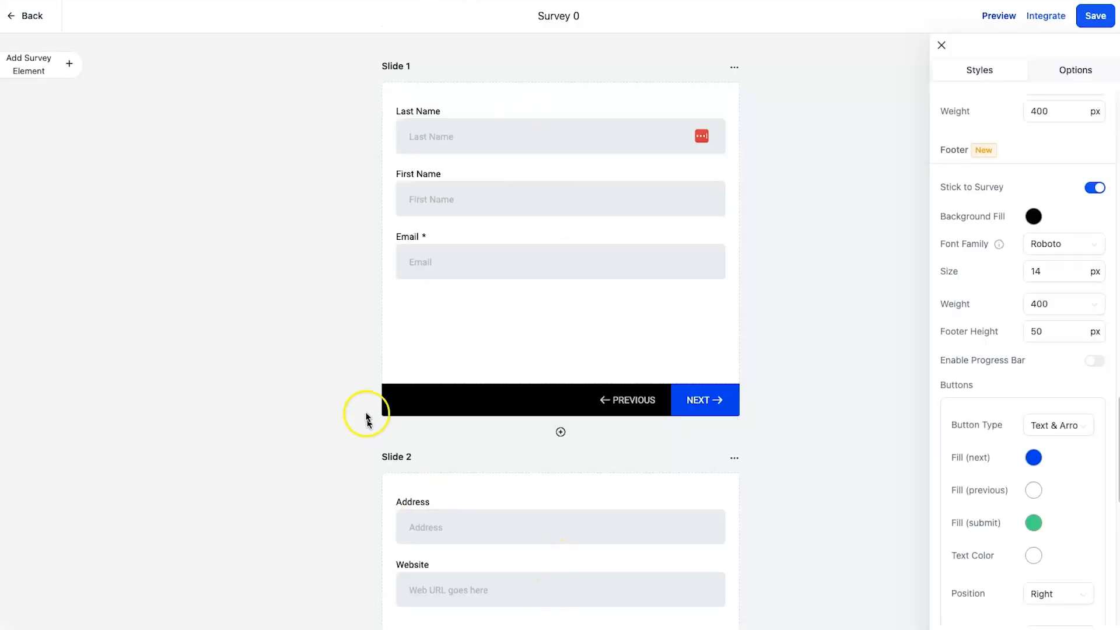
Switch off Stick to Survey so the footer sits at the page bottom.
scroll(down, 3)
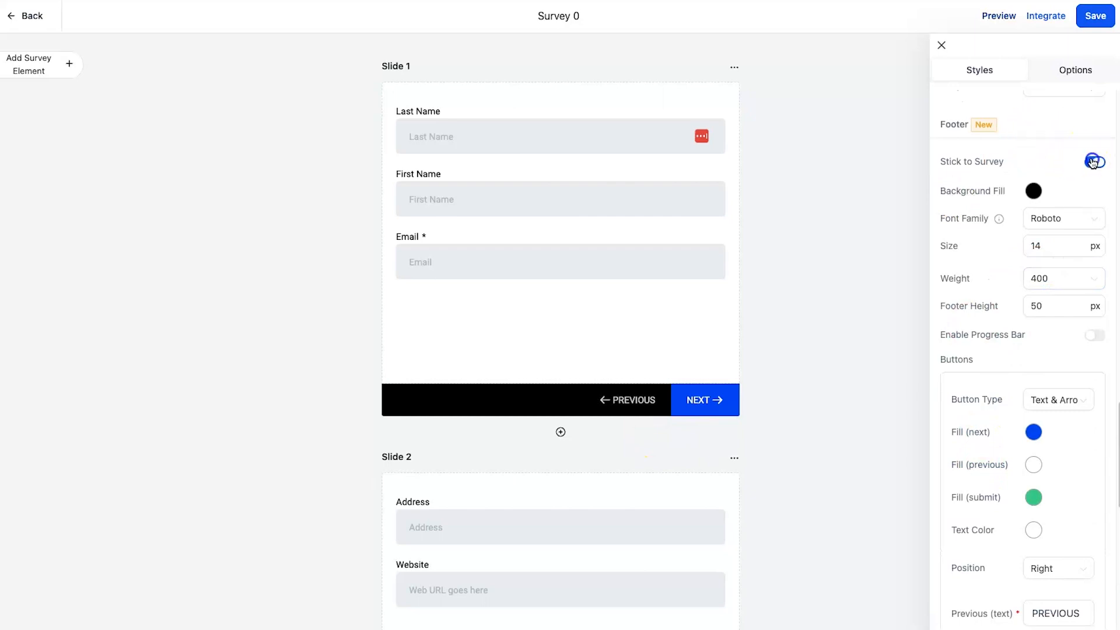
click(1093, 334)
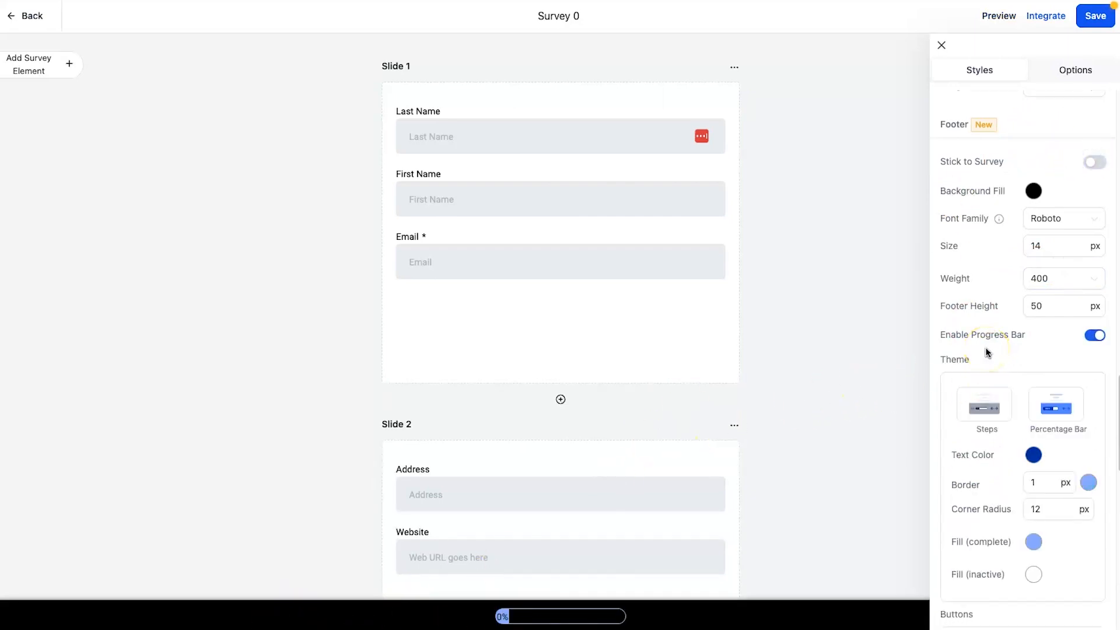
mouse_move(652, 168)
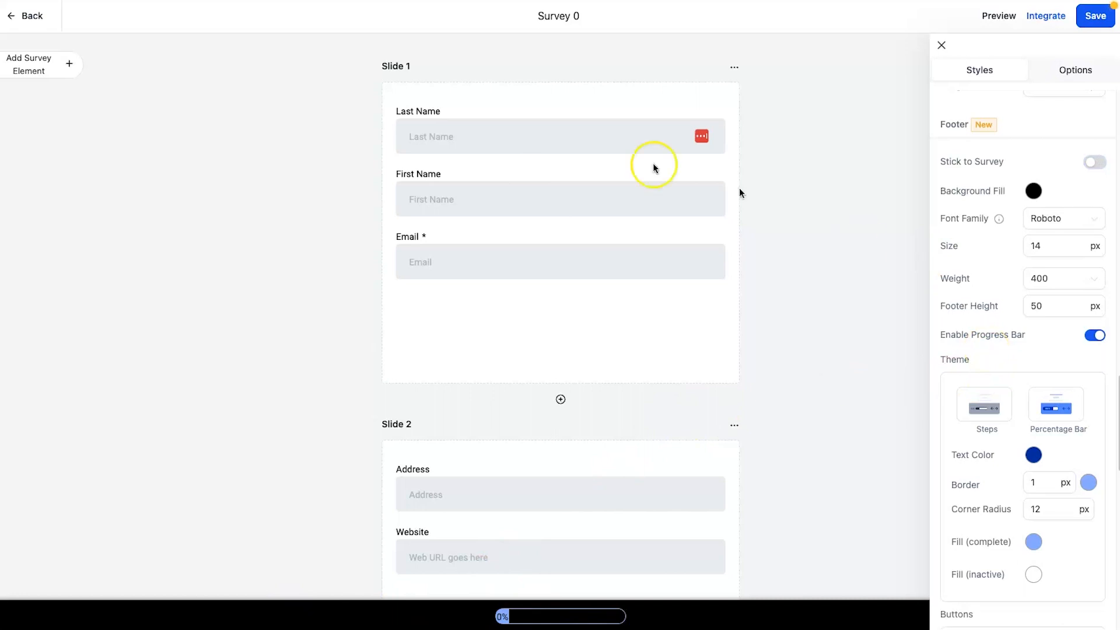